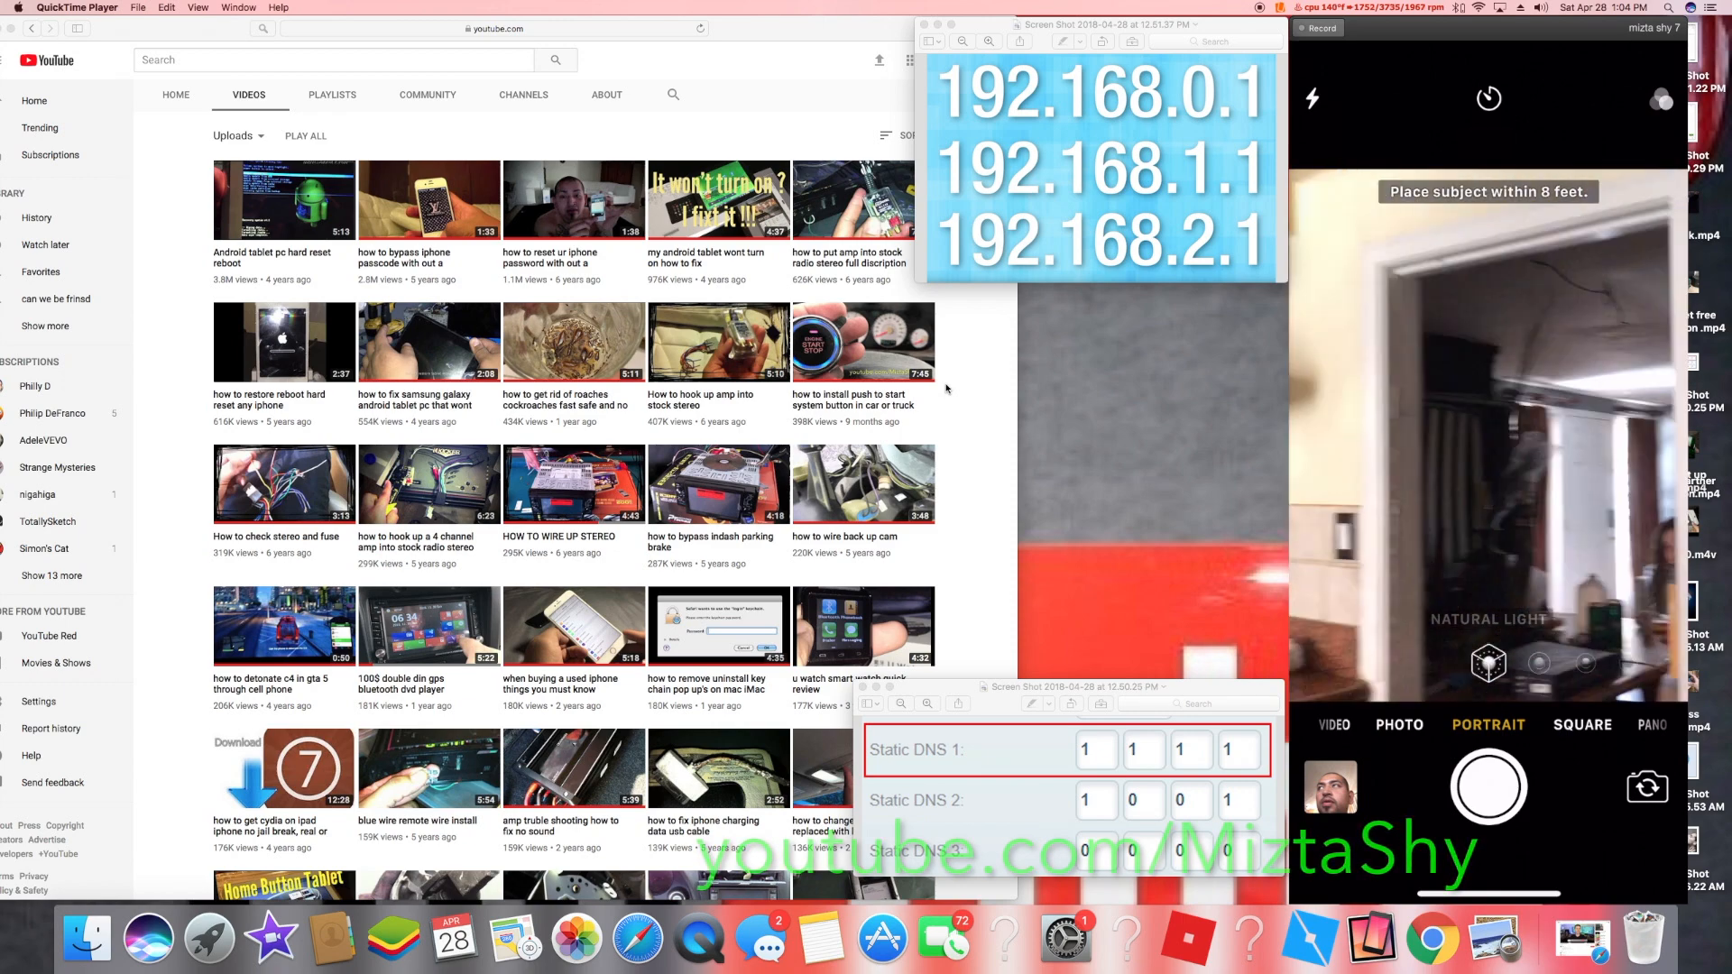
- Leave the iPhone Camera app and bring up Safari on a blank page
left_click(1309, 97)
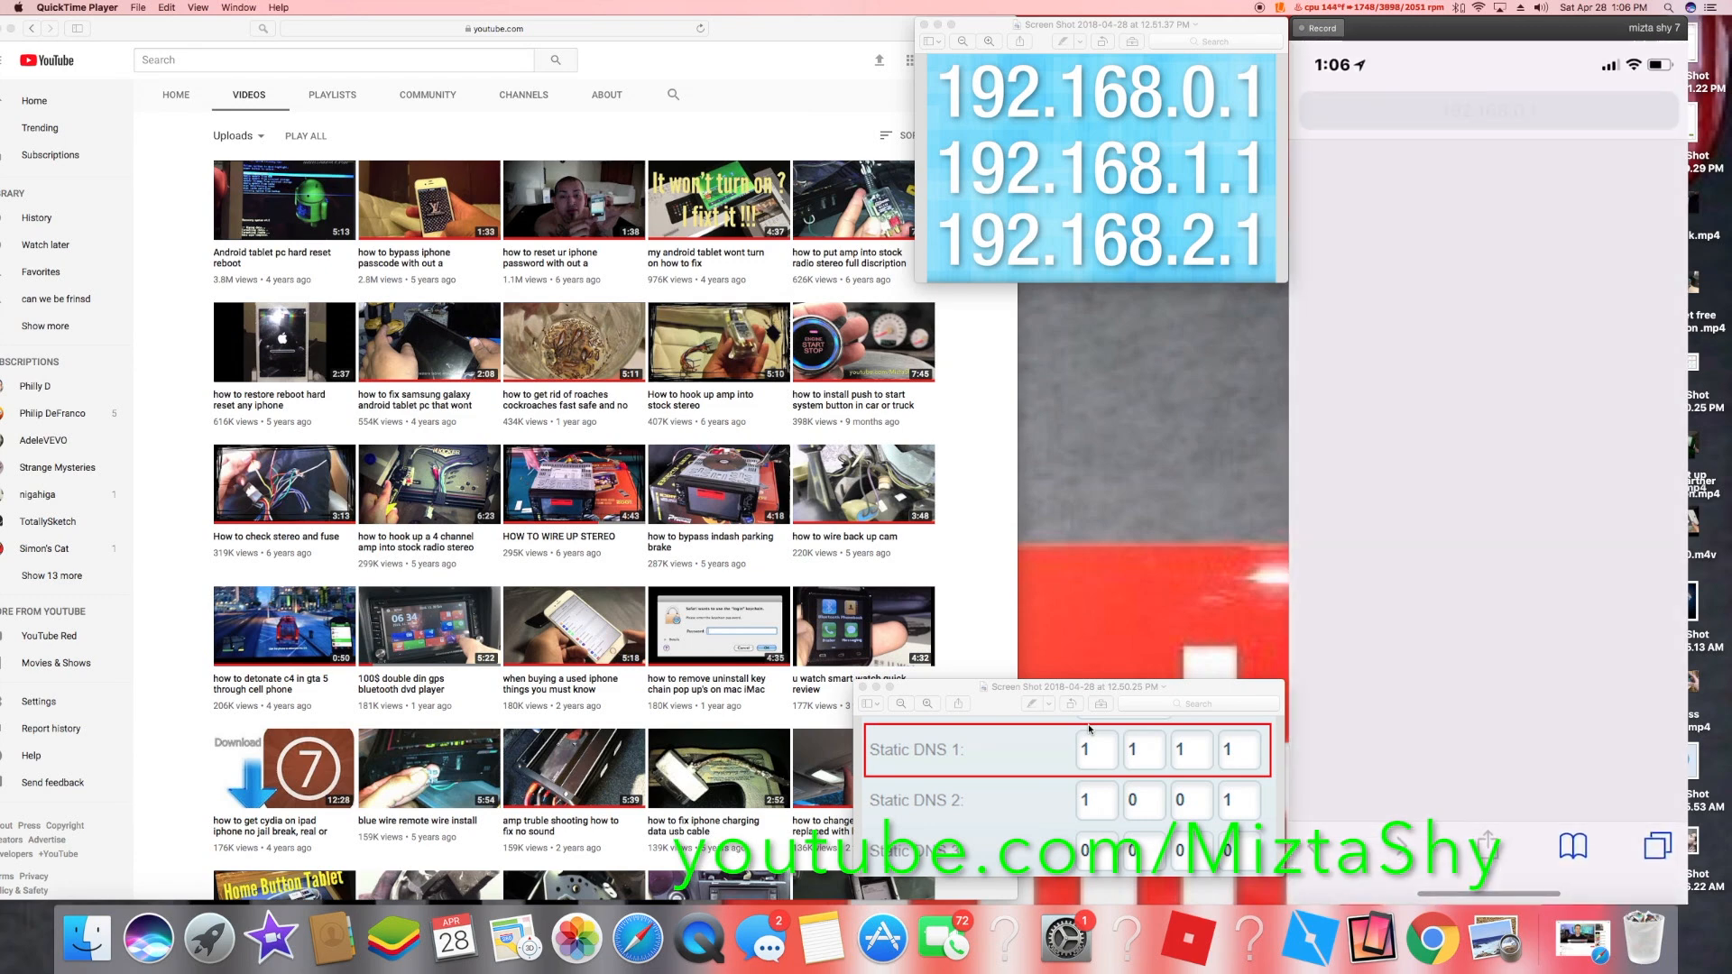
- Enter 'admin' as the user name in the router login dialog at 192.168.0.1
left_click(1484, 110)
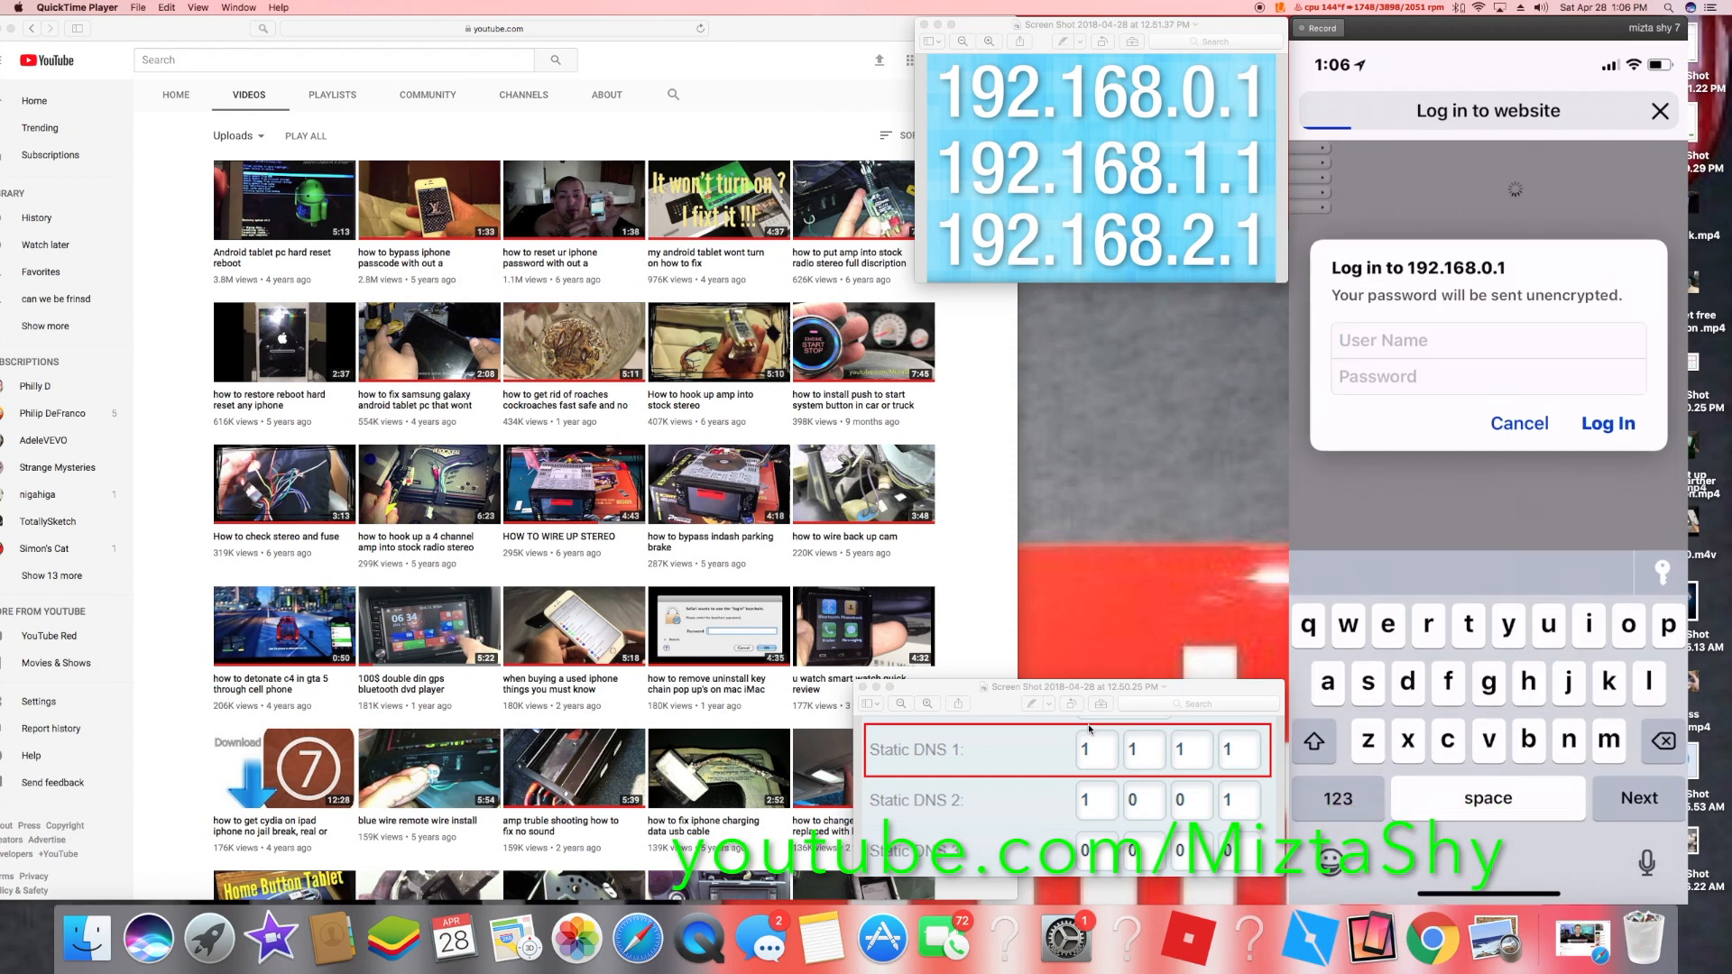
type("adm")
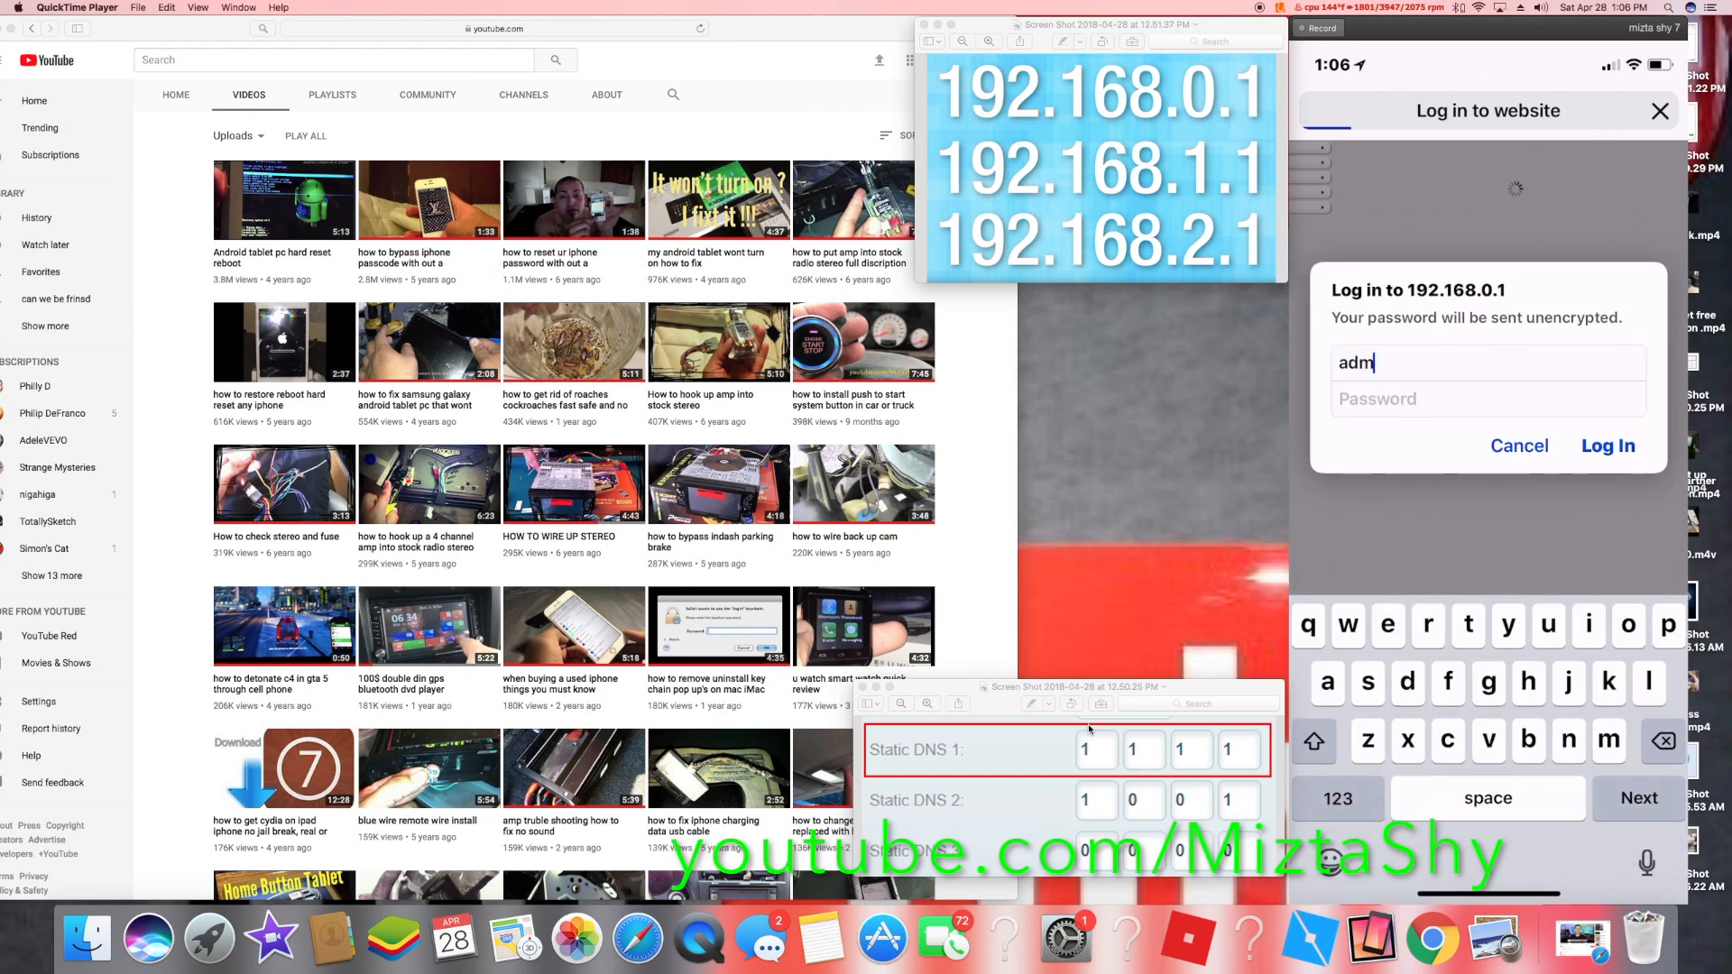
type("in")
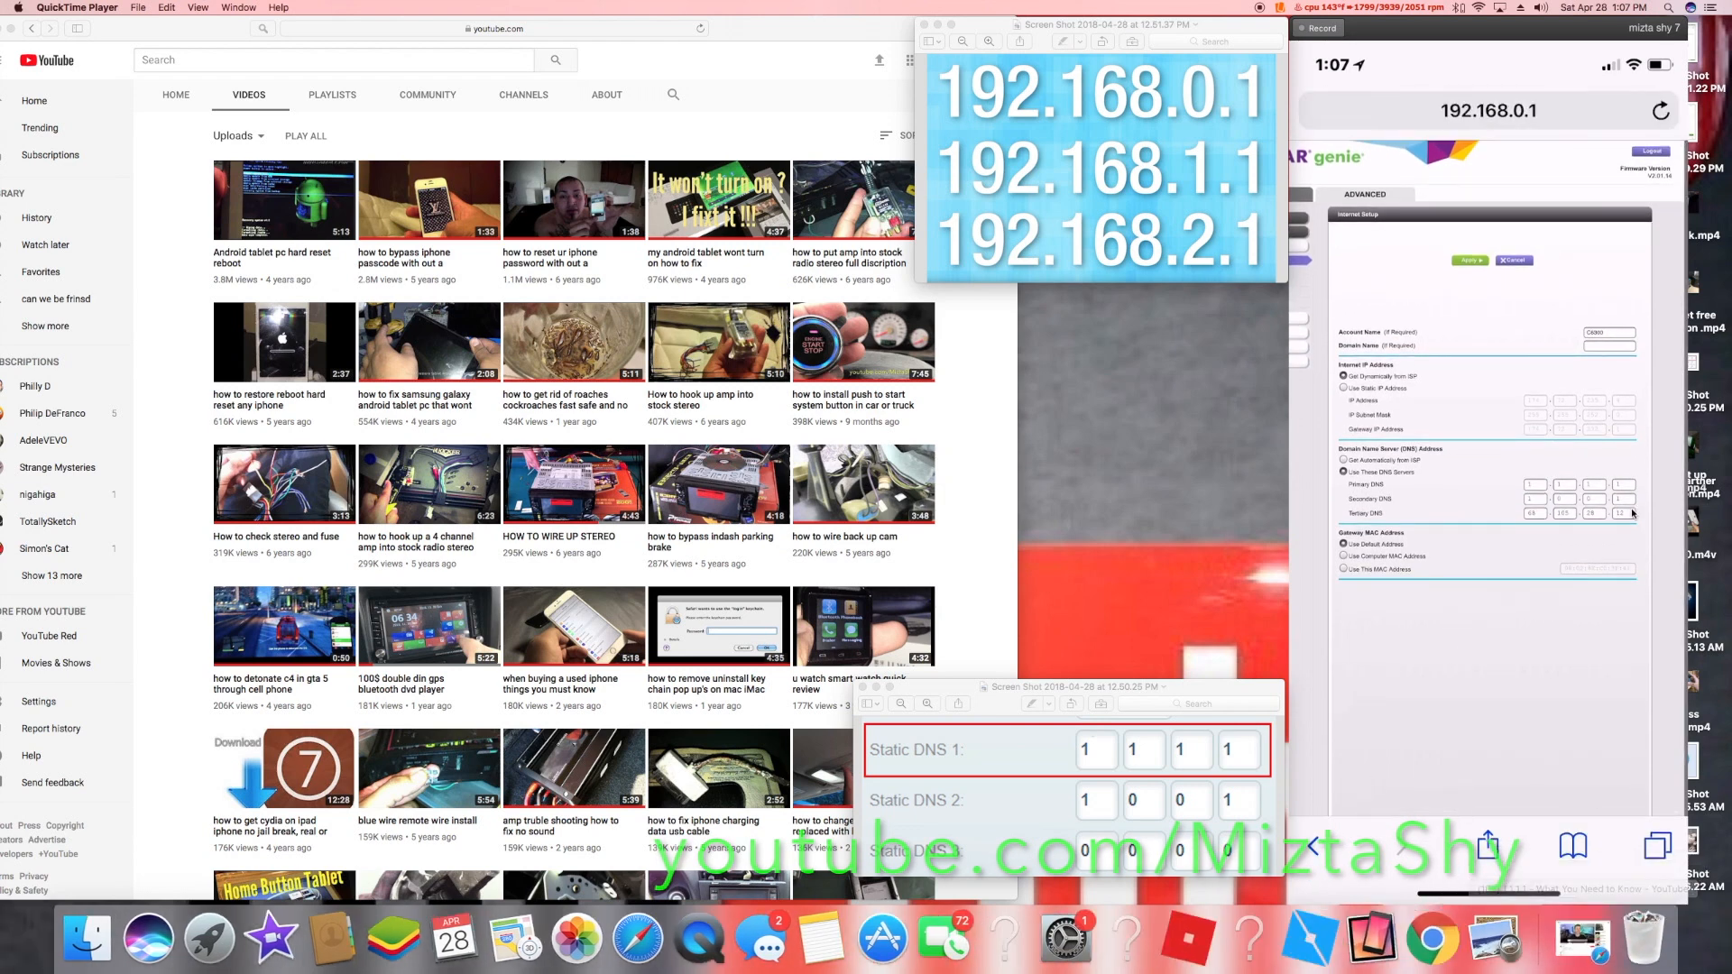
mouse_move(1533, 531)
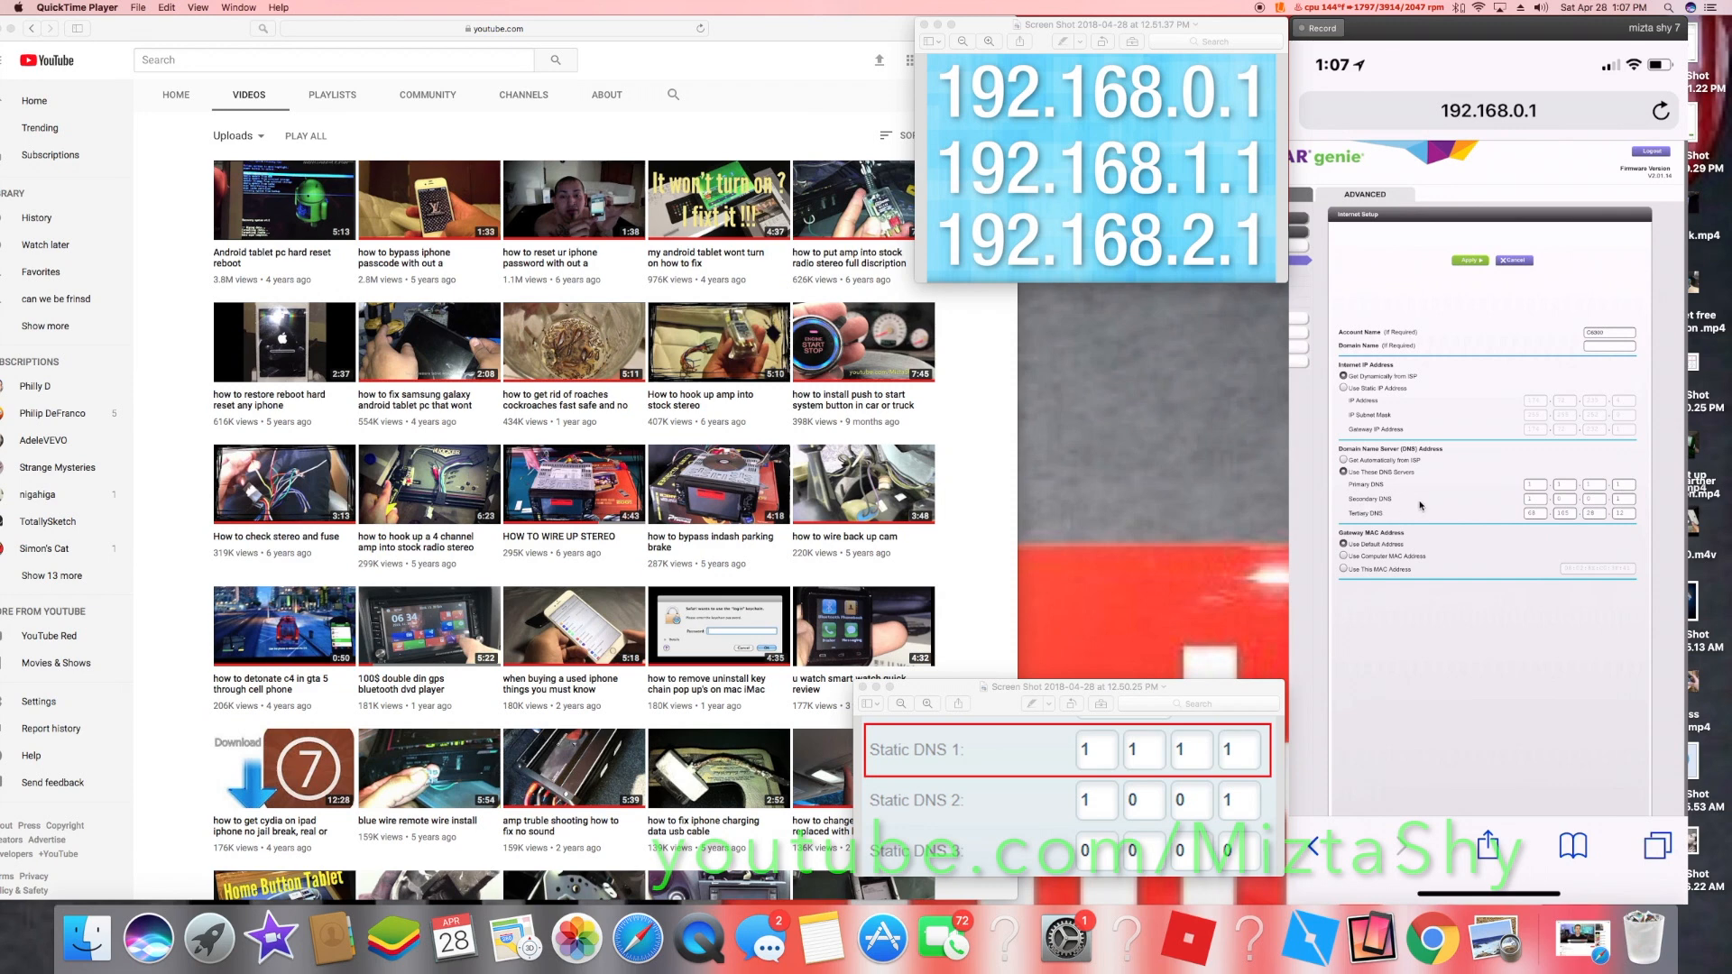
mouse_move(1637, 483)
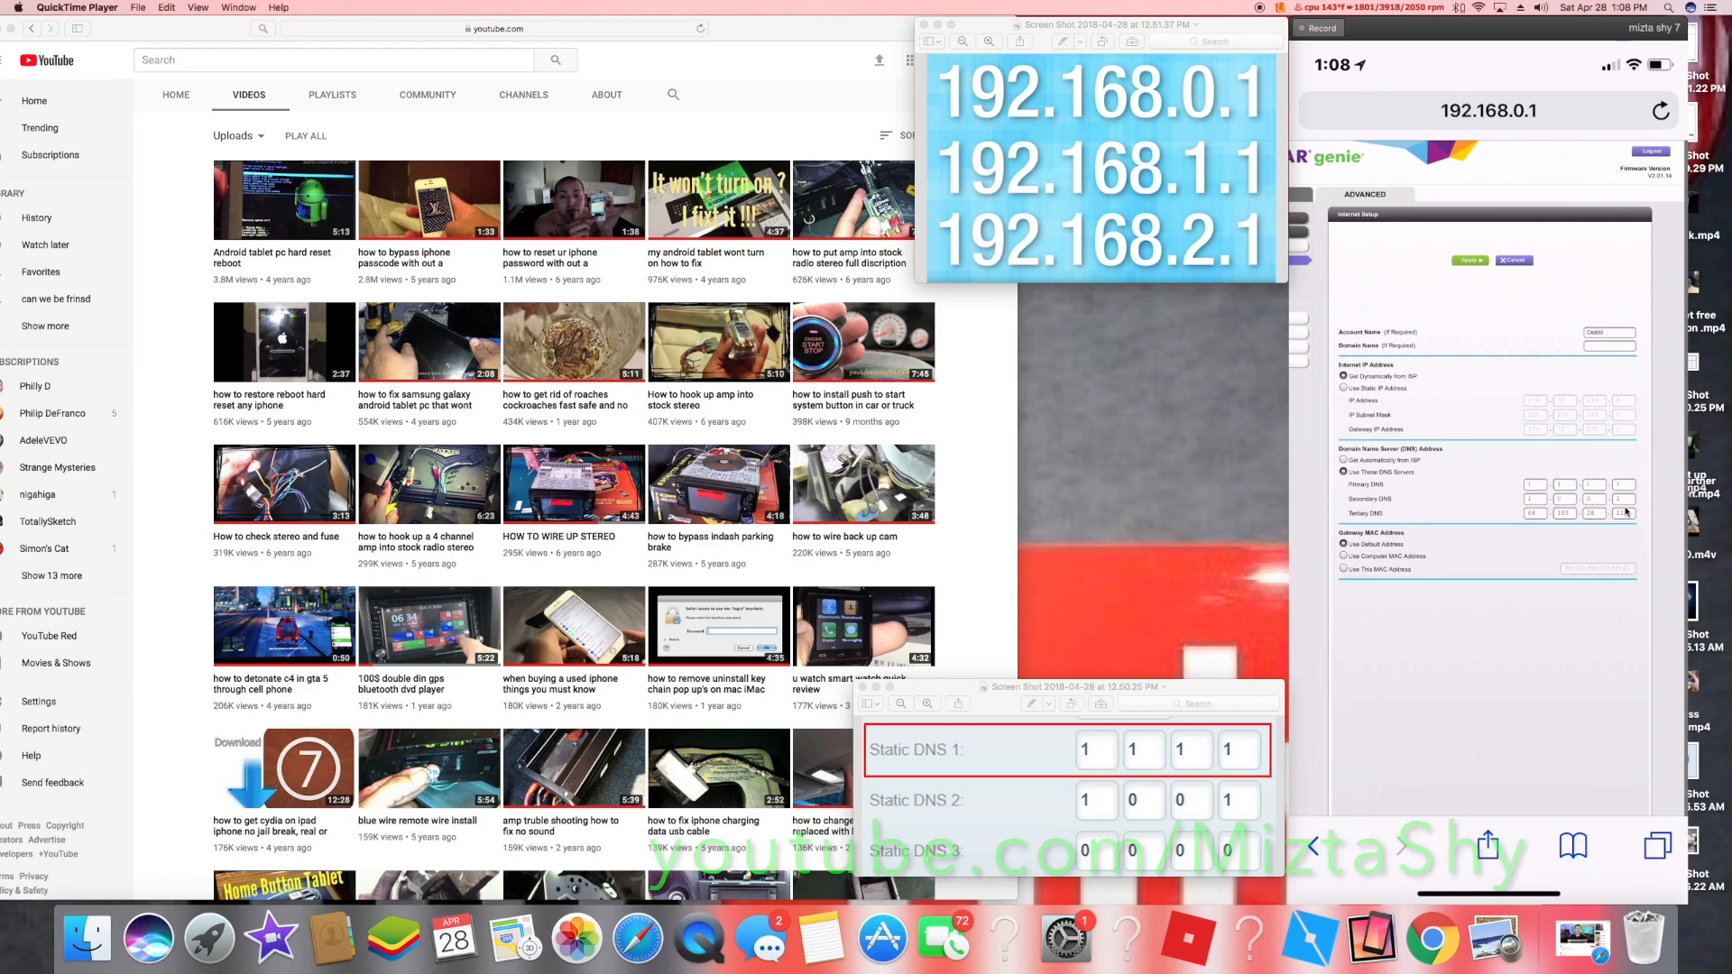
mouse_move(1562, 523)
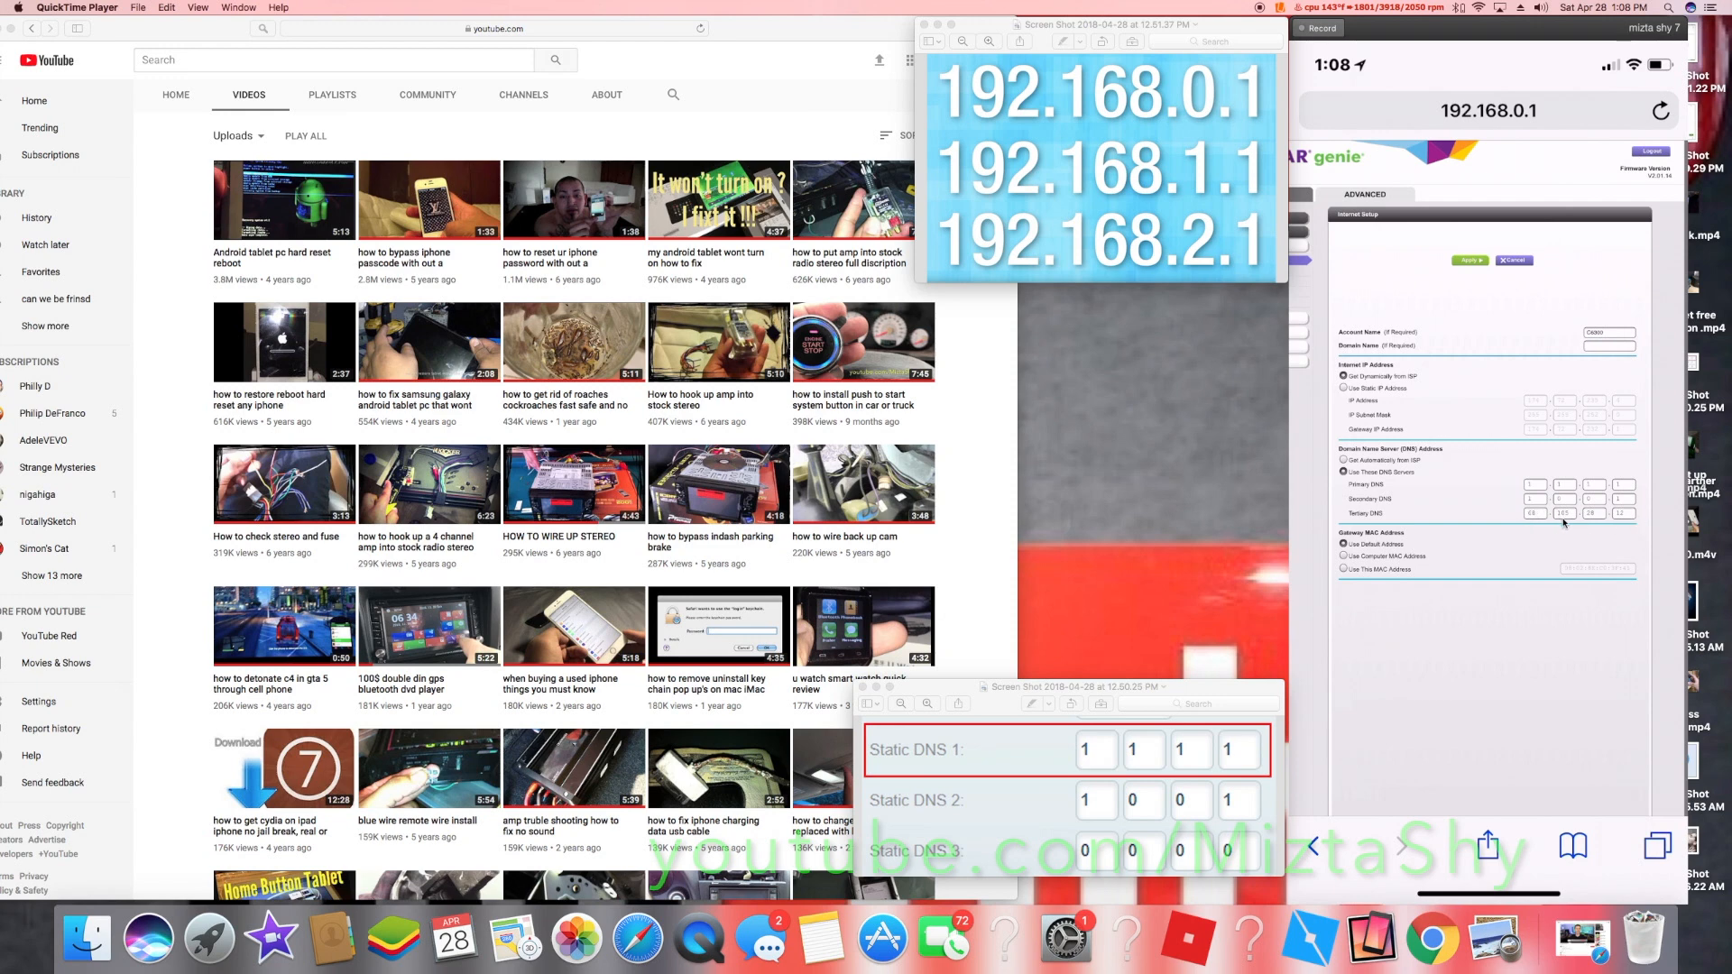
mouse_move(1623, 536)
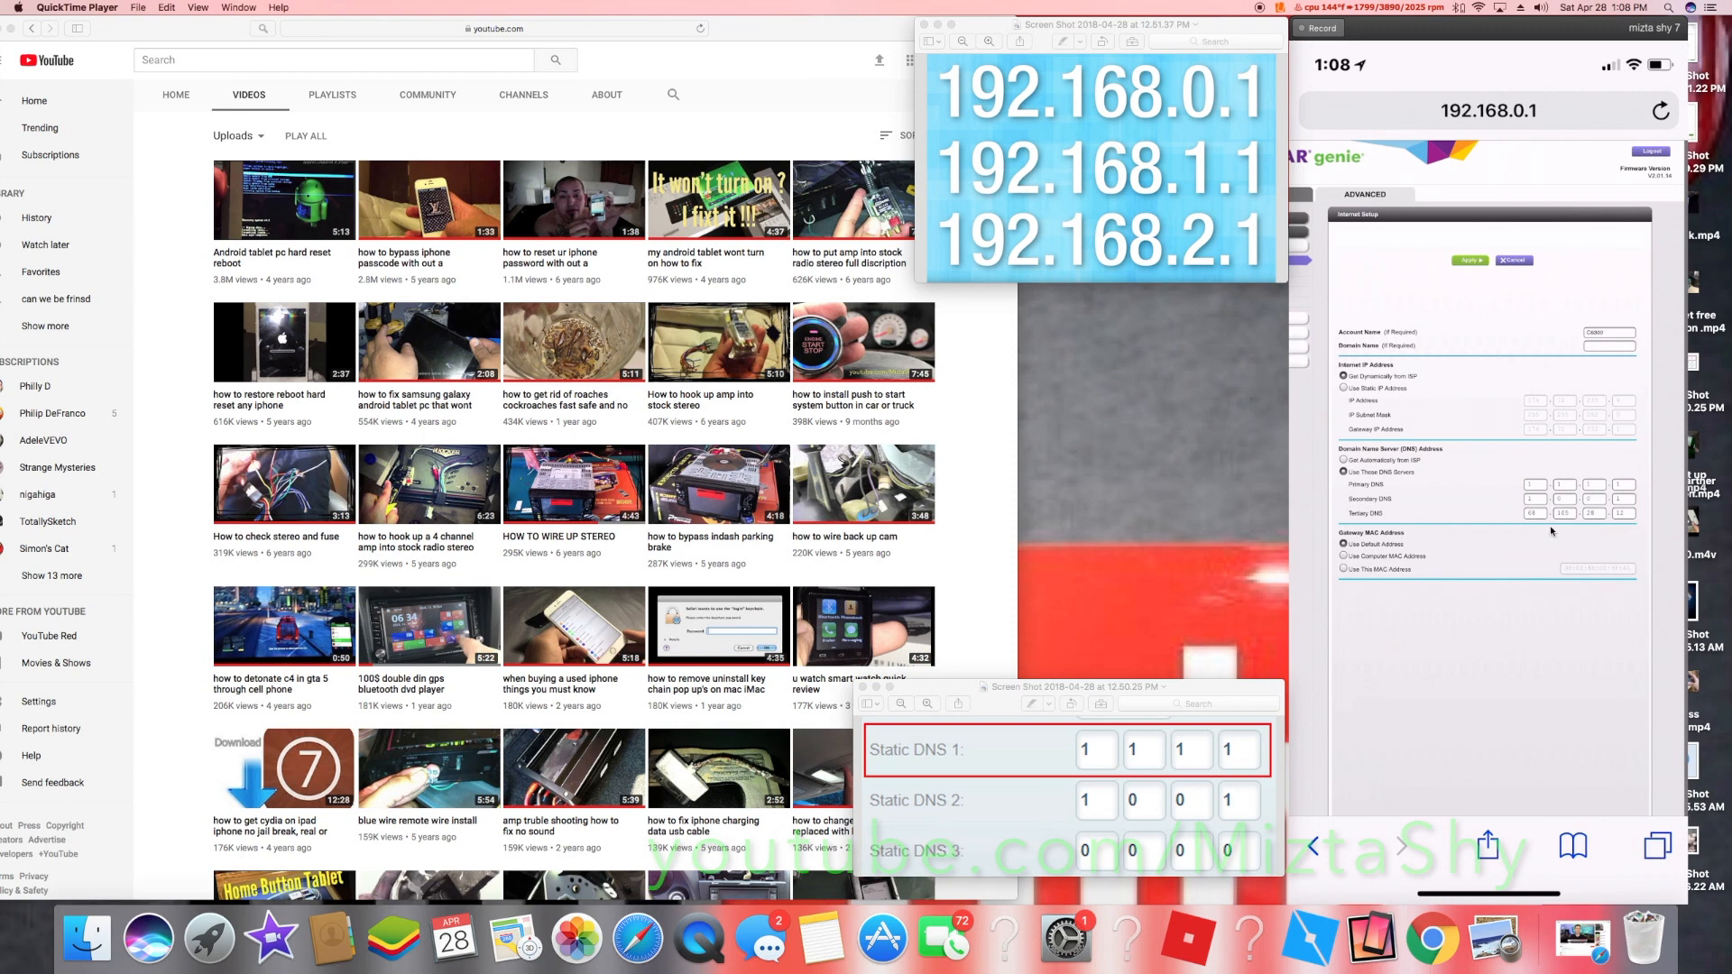
mouse_move(1573, 480)
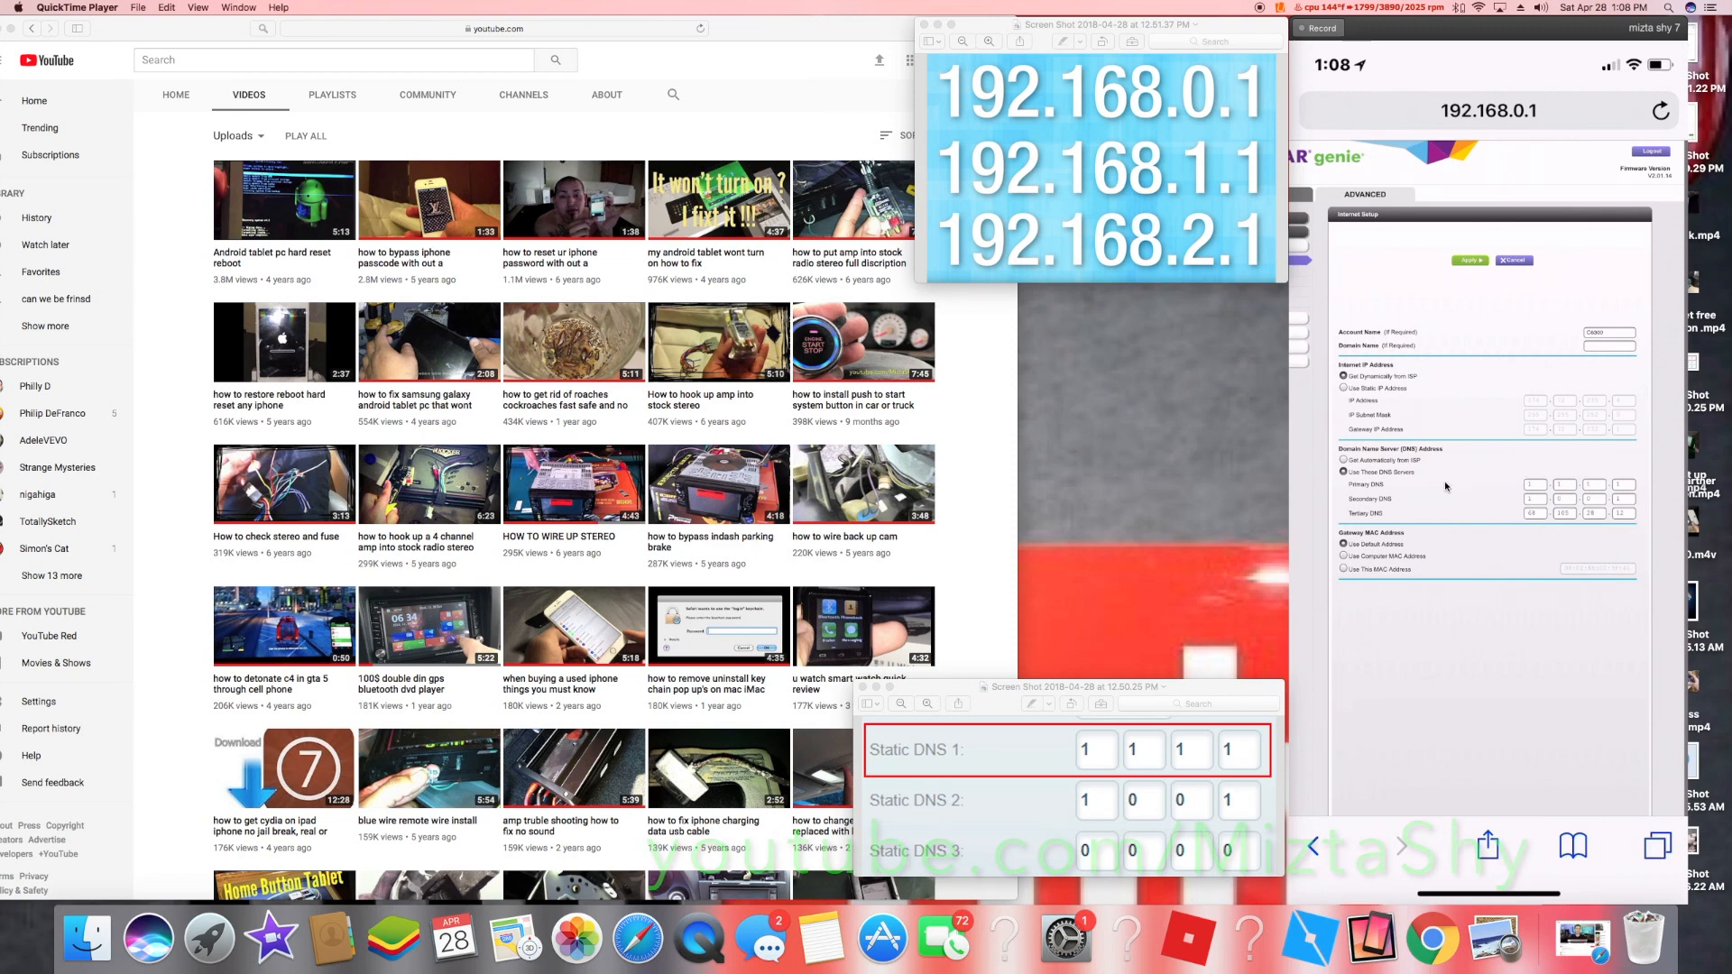
mouse_move(1214, 519)
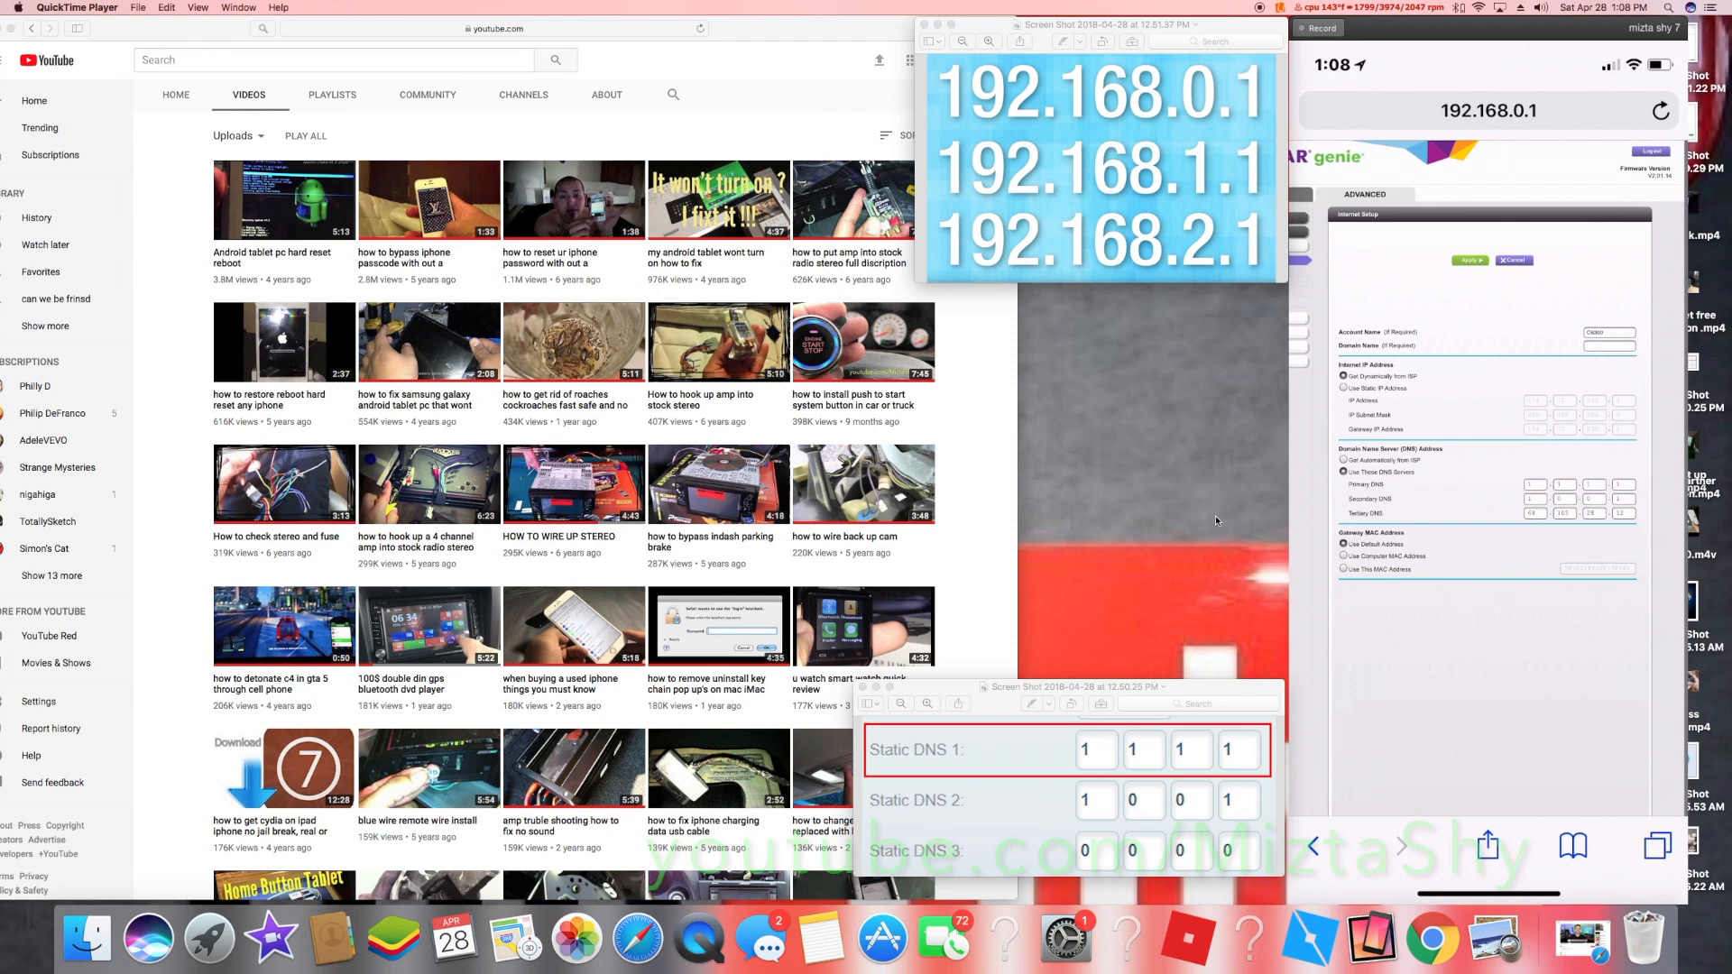
mouse_move(1528, 219)
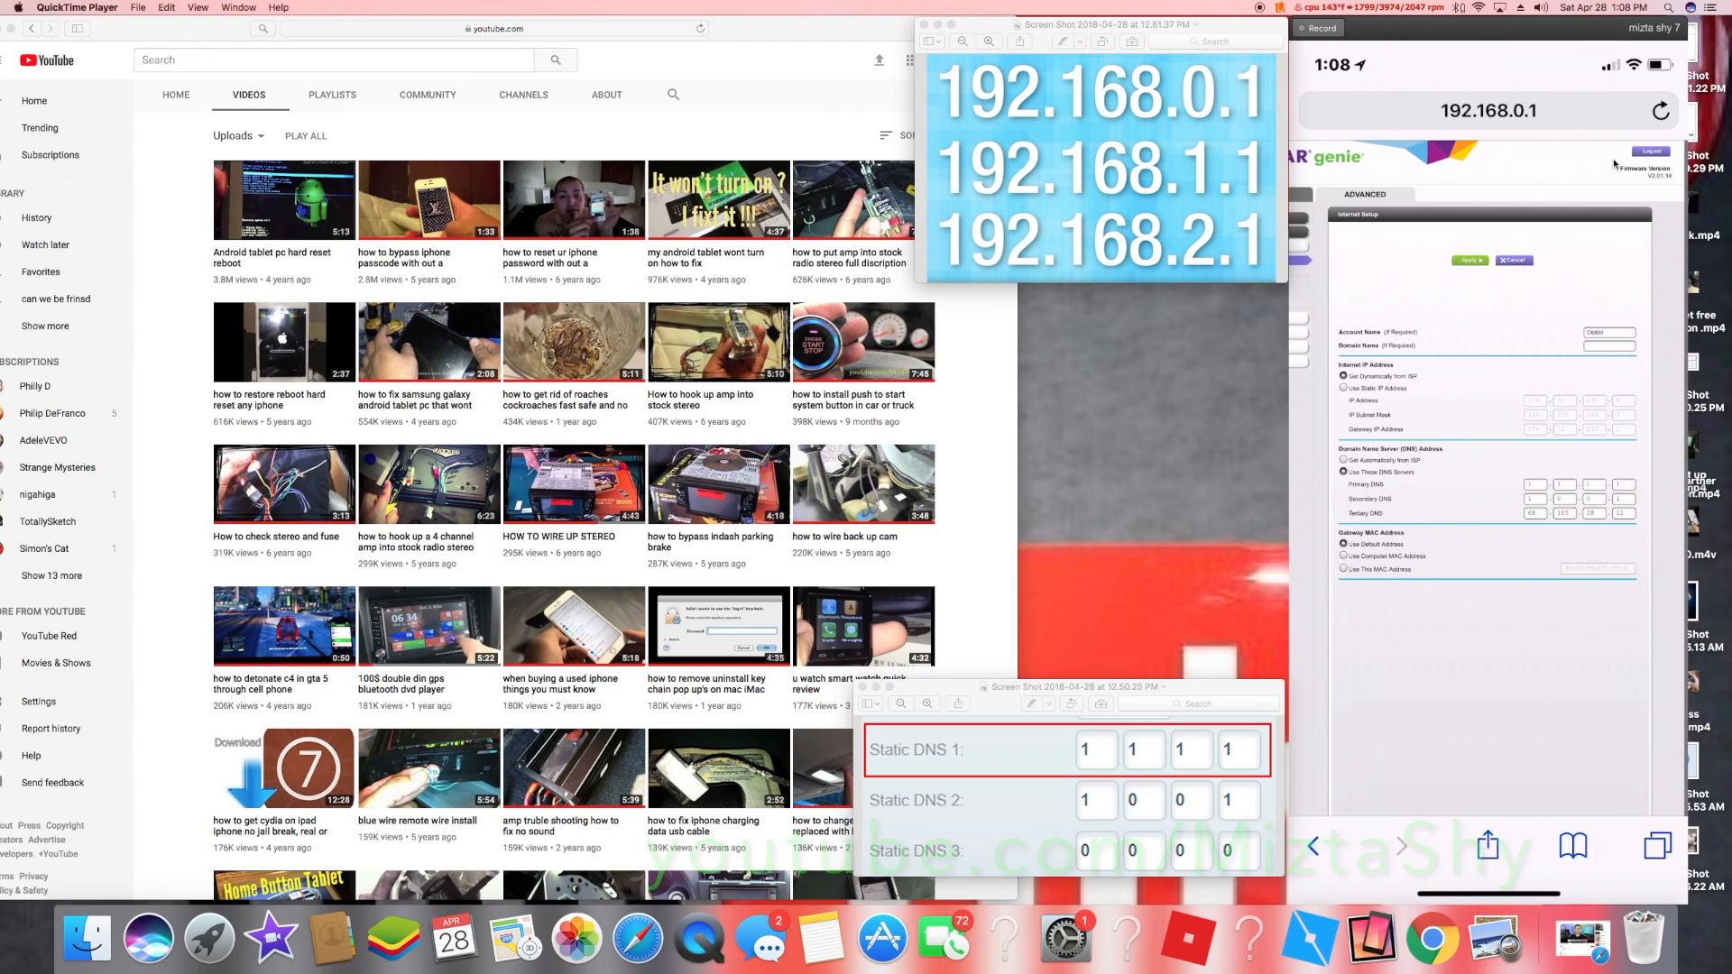
mouse_move(1477, 147)
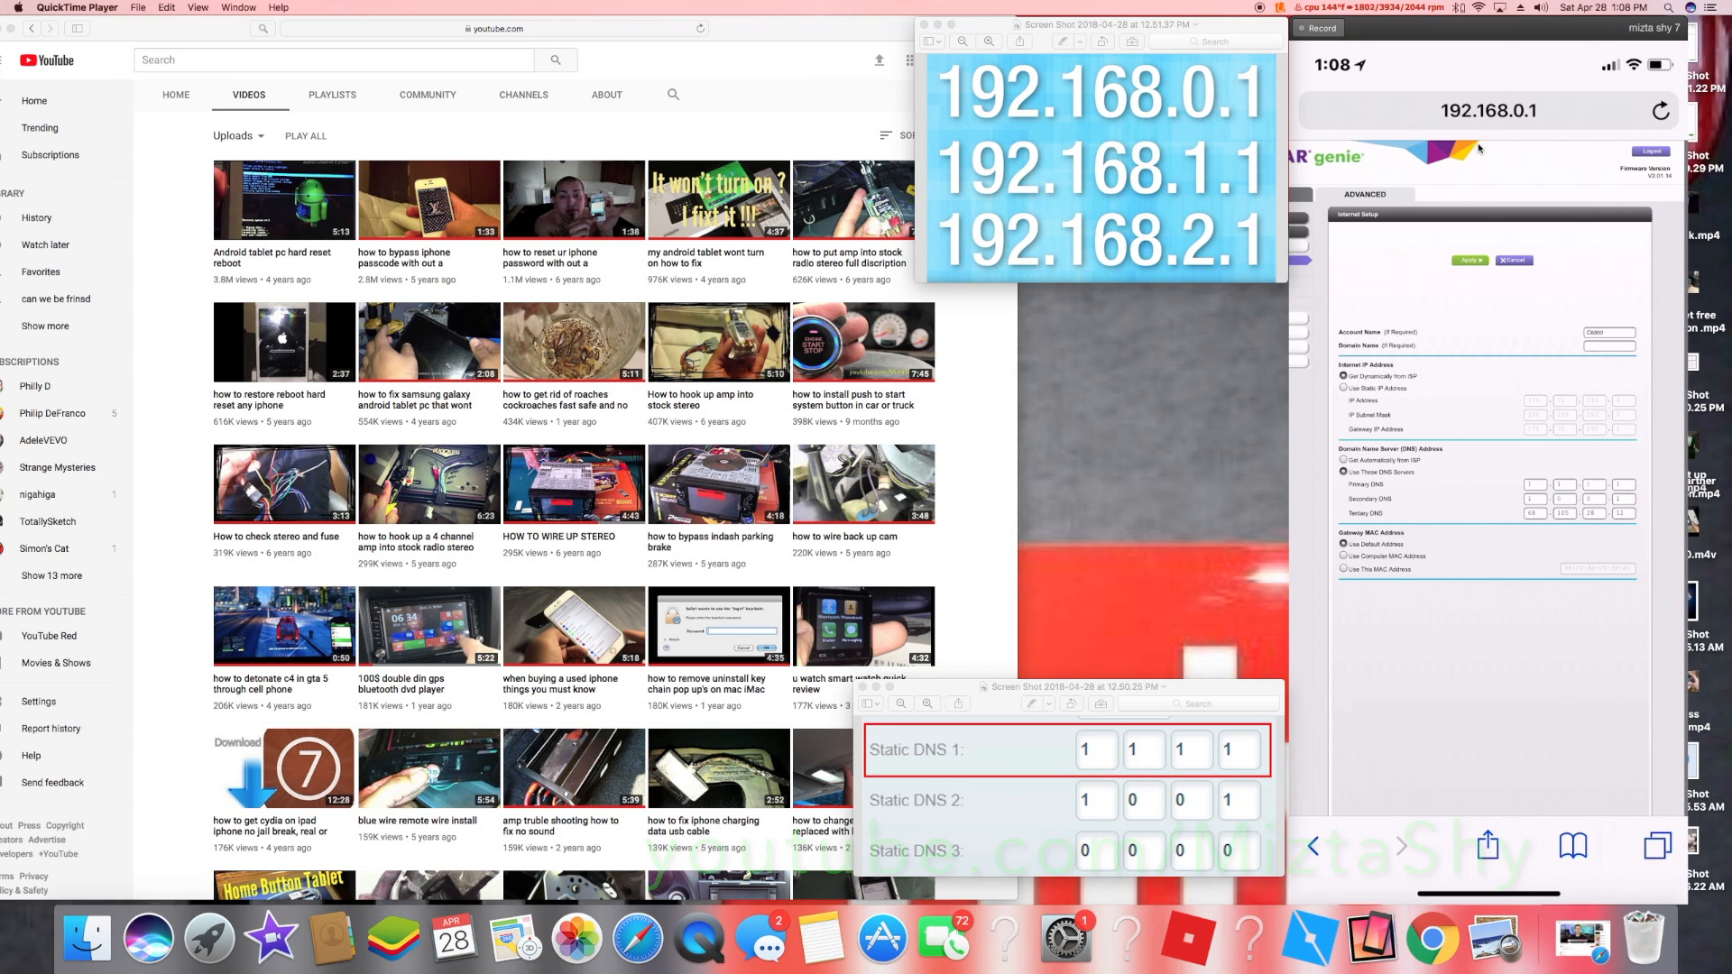
mouse_move(1160, 110)
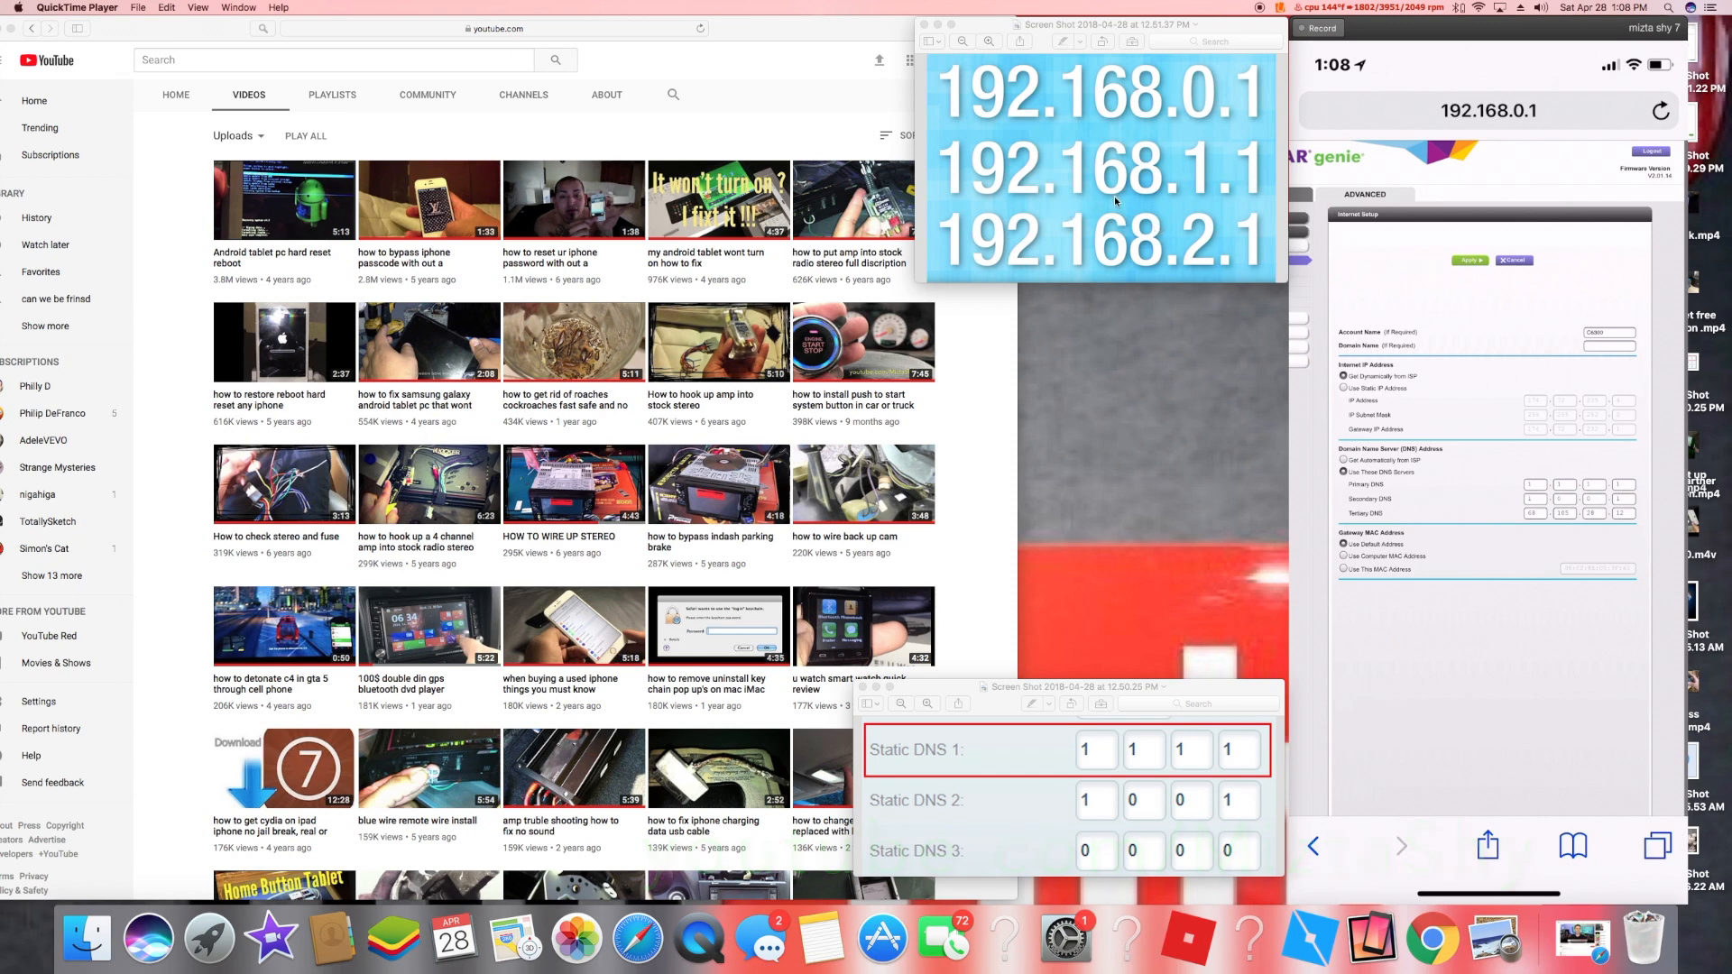
mouse_move(1101, 278)
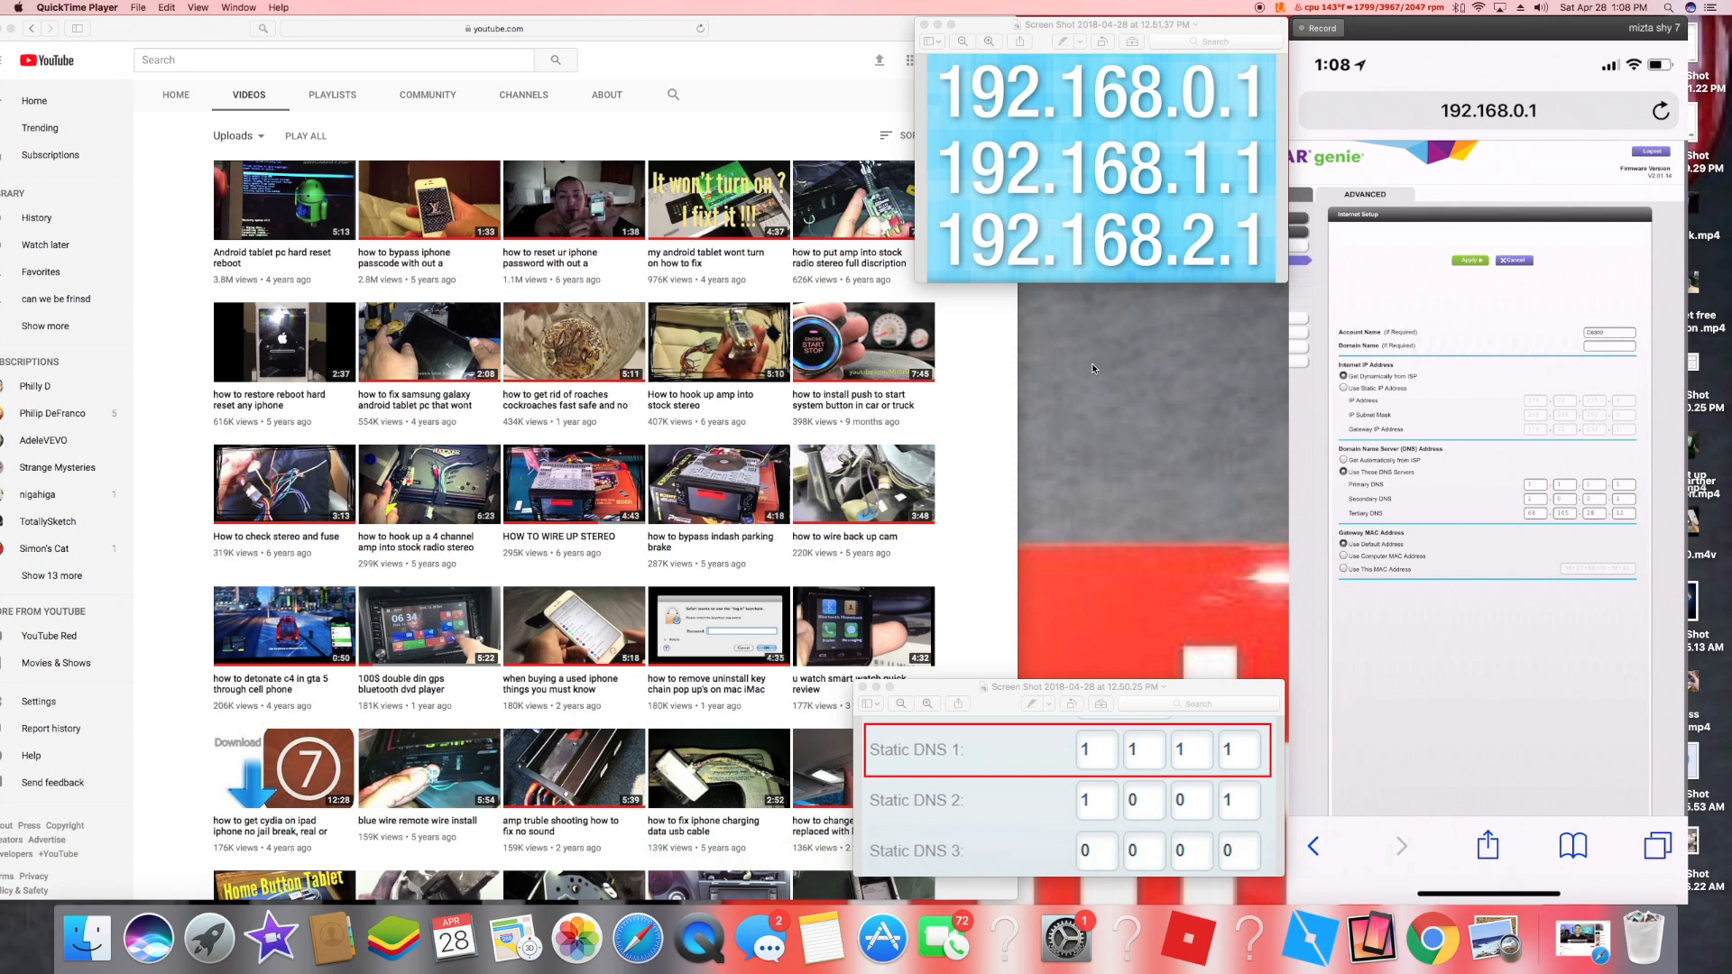
mouse_move(1068, 341)
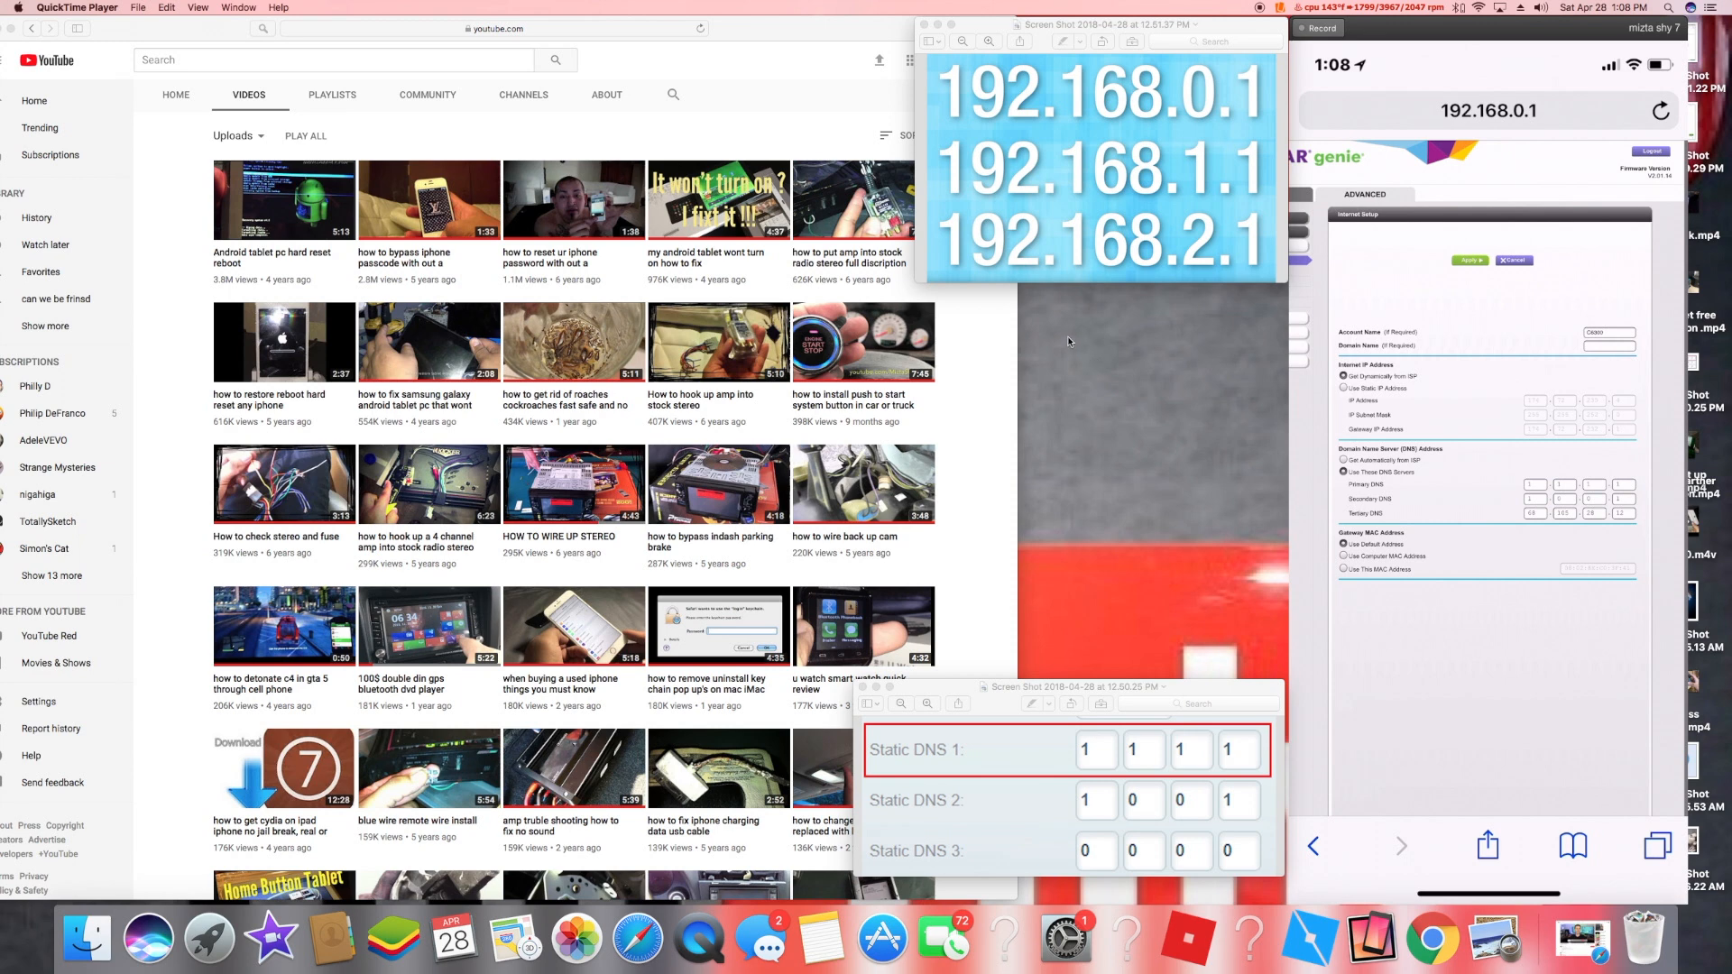
mouse_move(1097, 347)
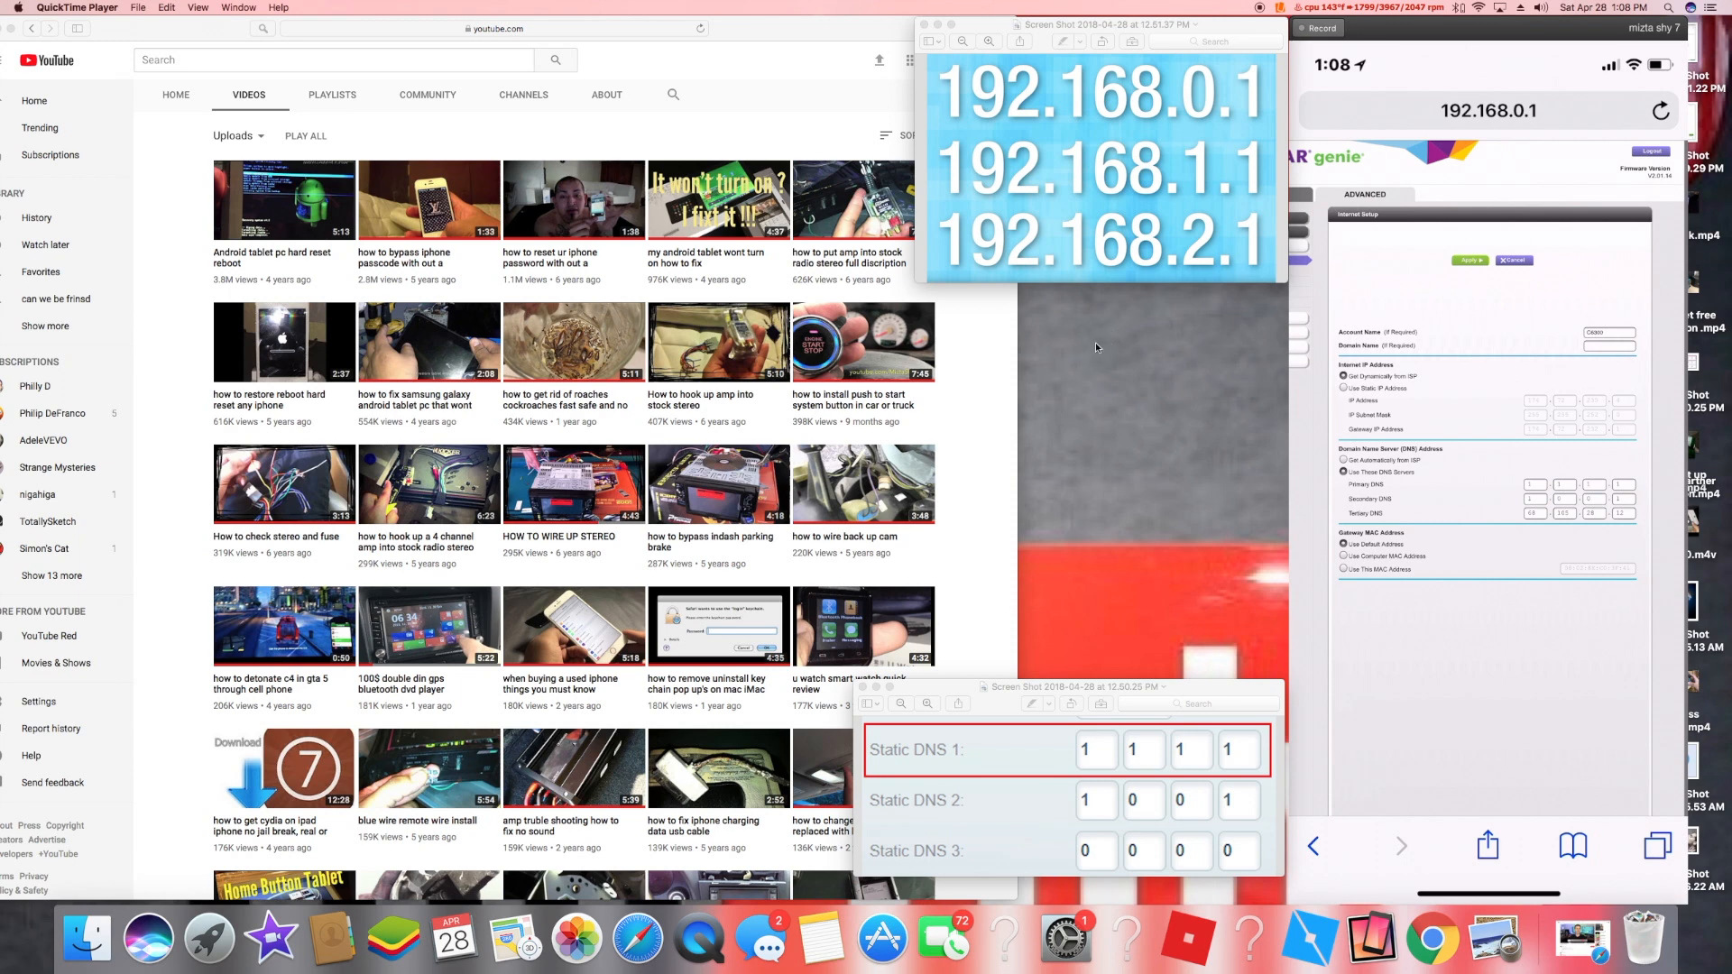
mouse_move(1143, 375)
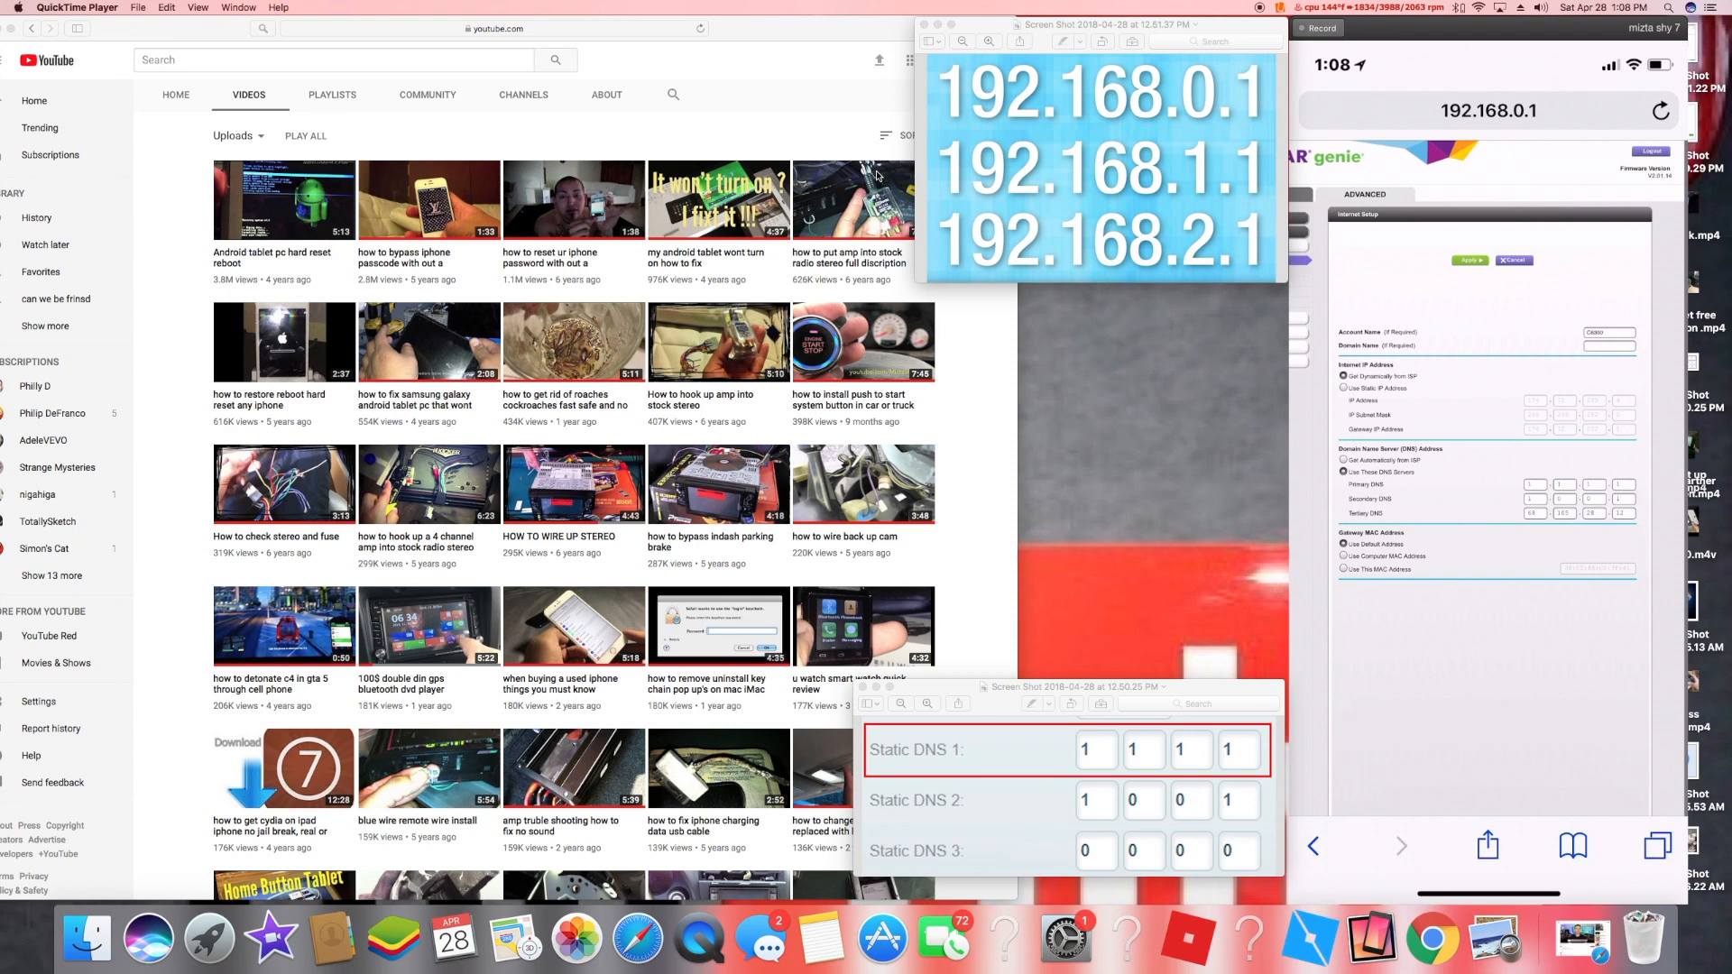
mouse_move(317, 343)
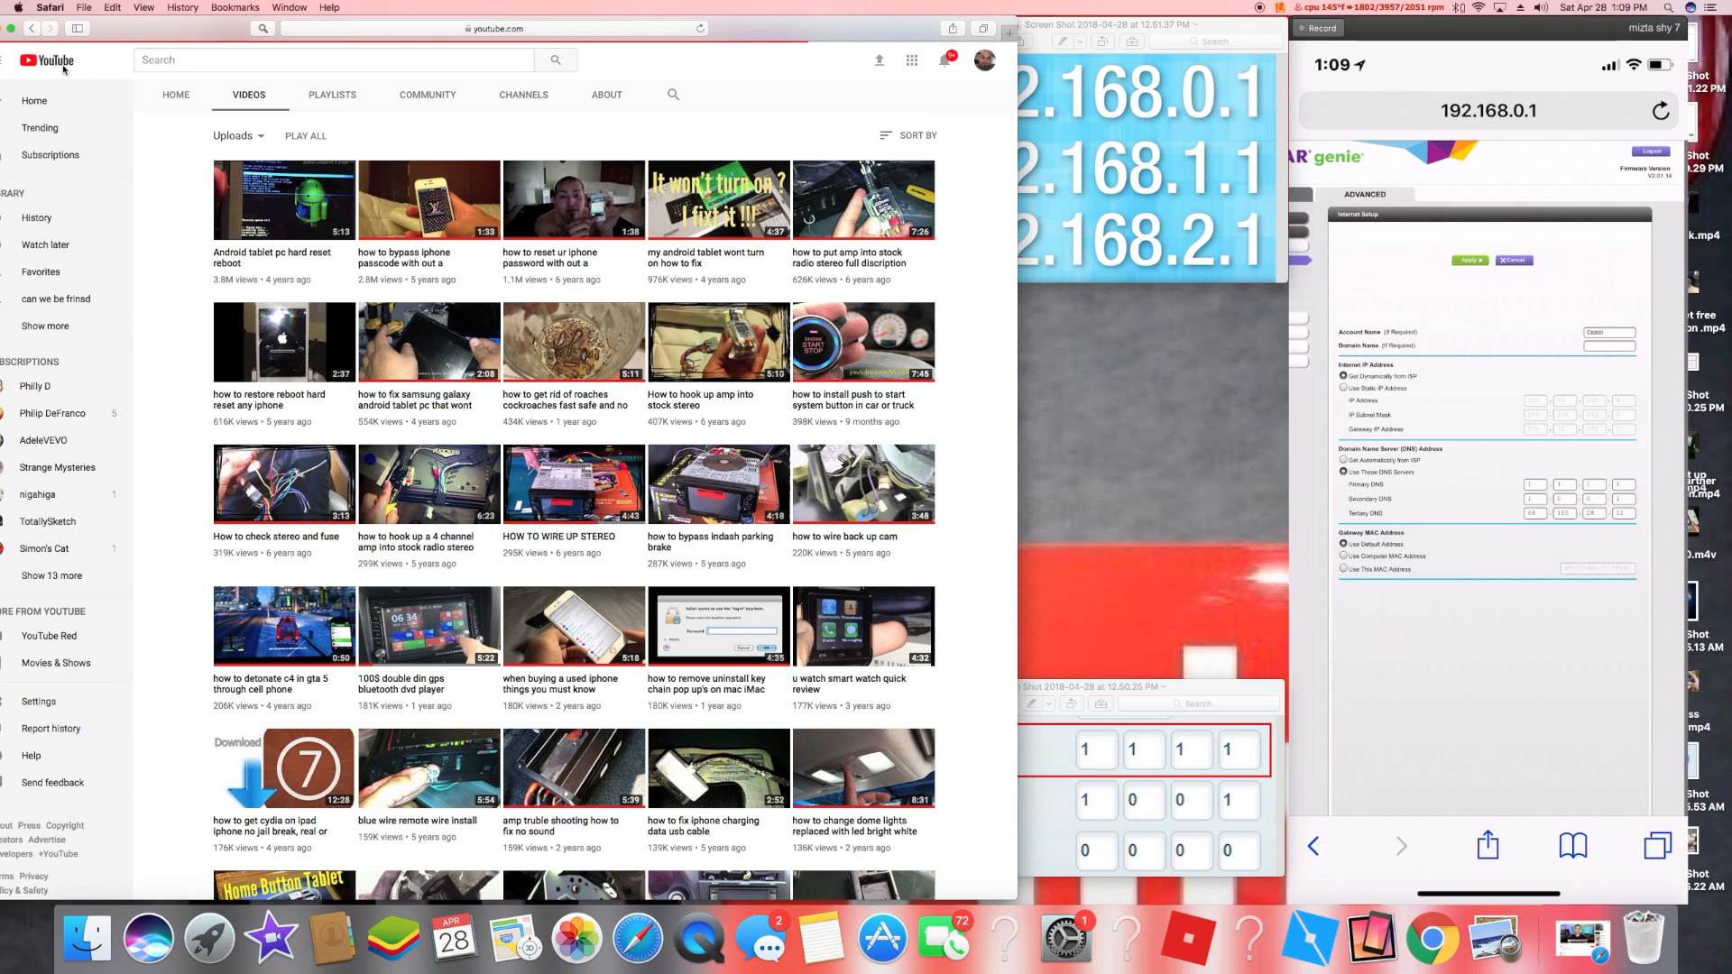
- Go to the YouTube Home feed and browse down through the recommended videos
left_click(32, 101)
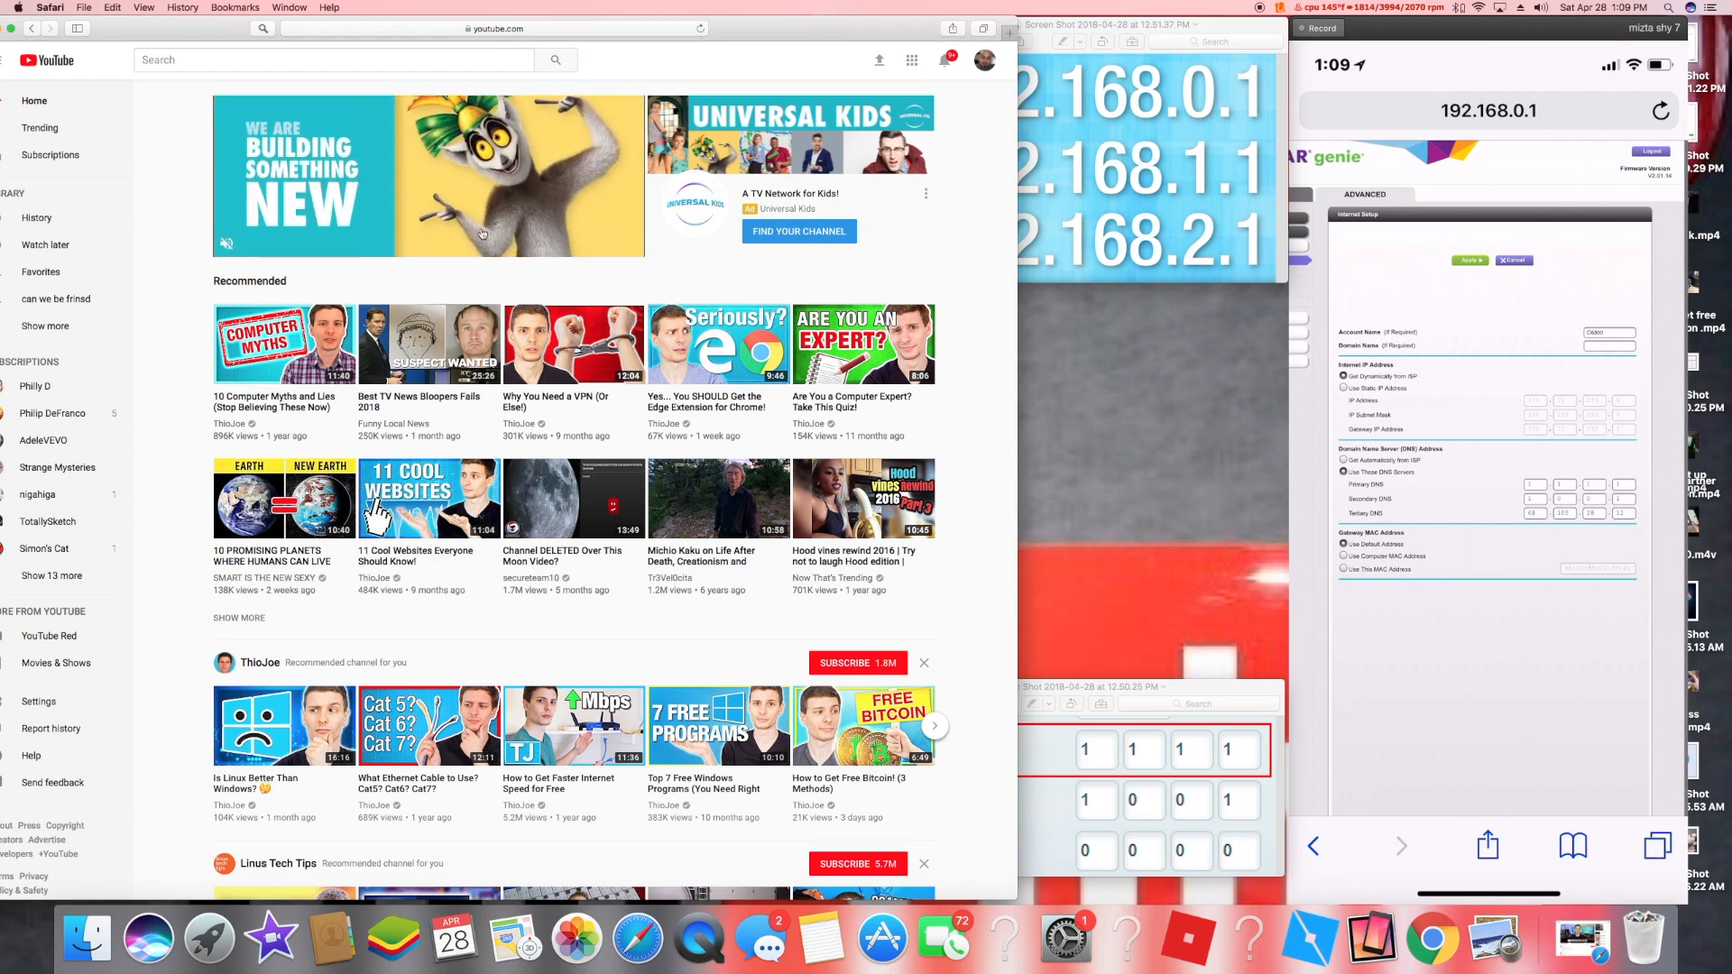
scroll("down", 3)
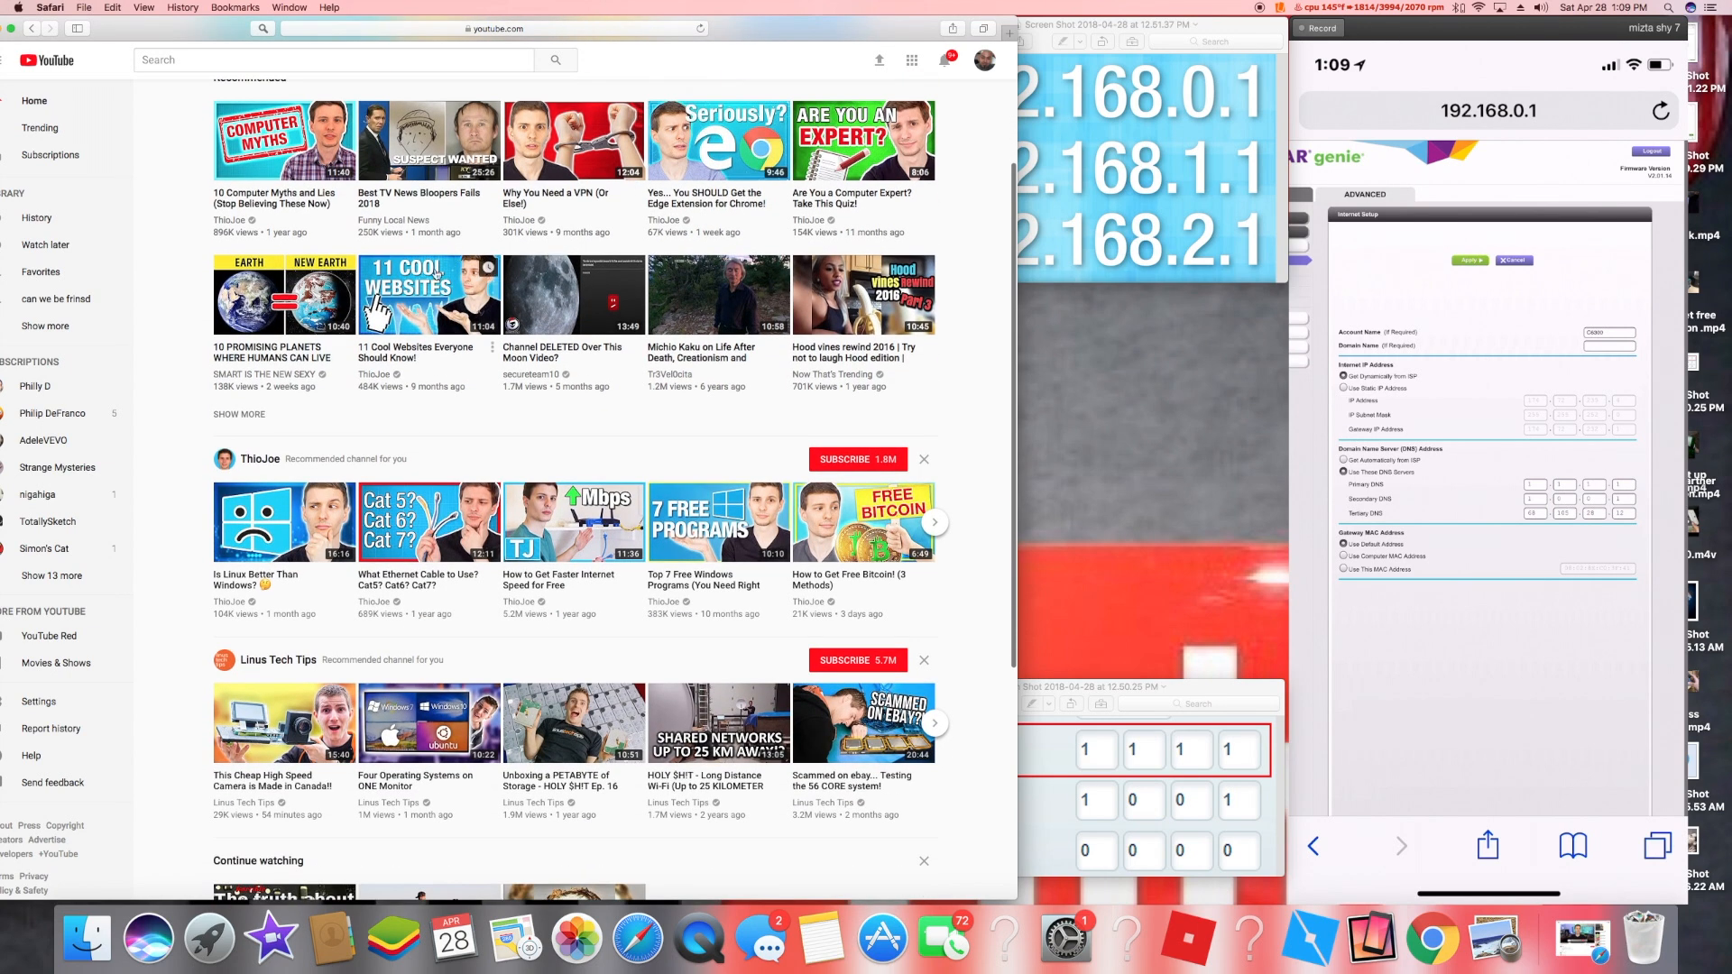
scroll("down", 3)
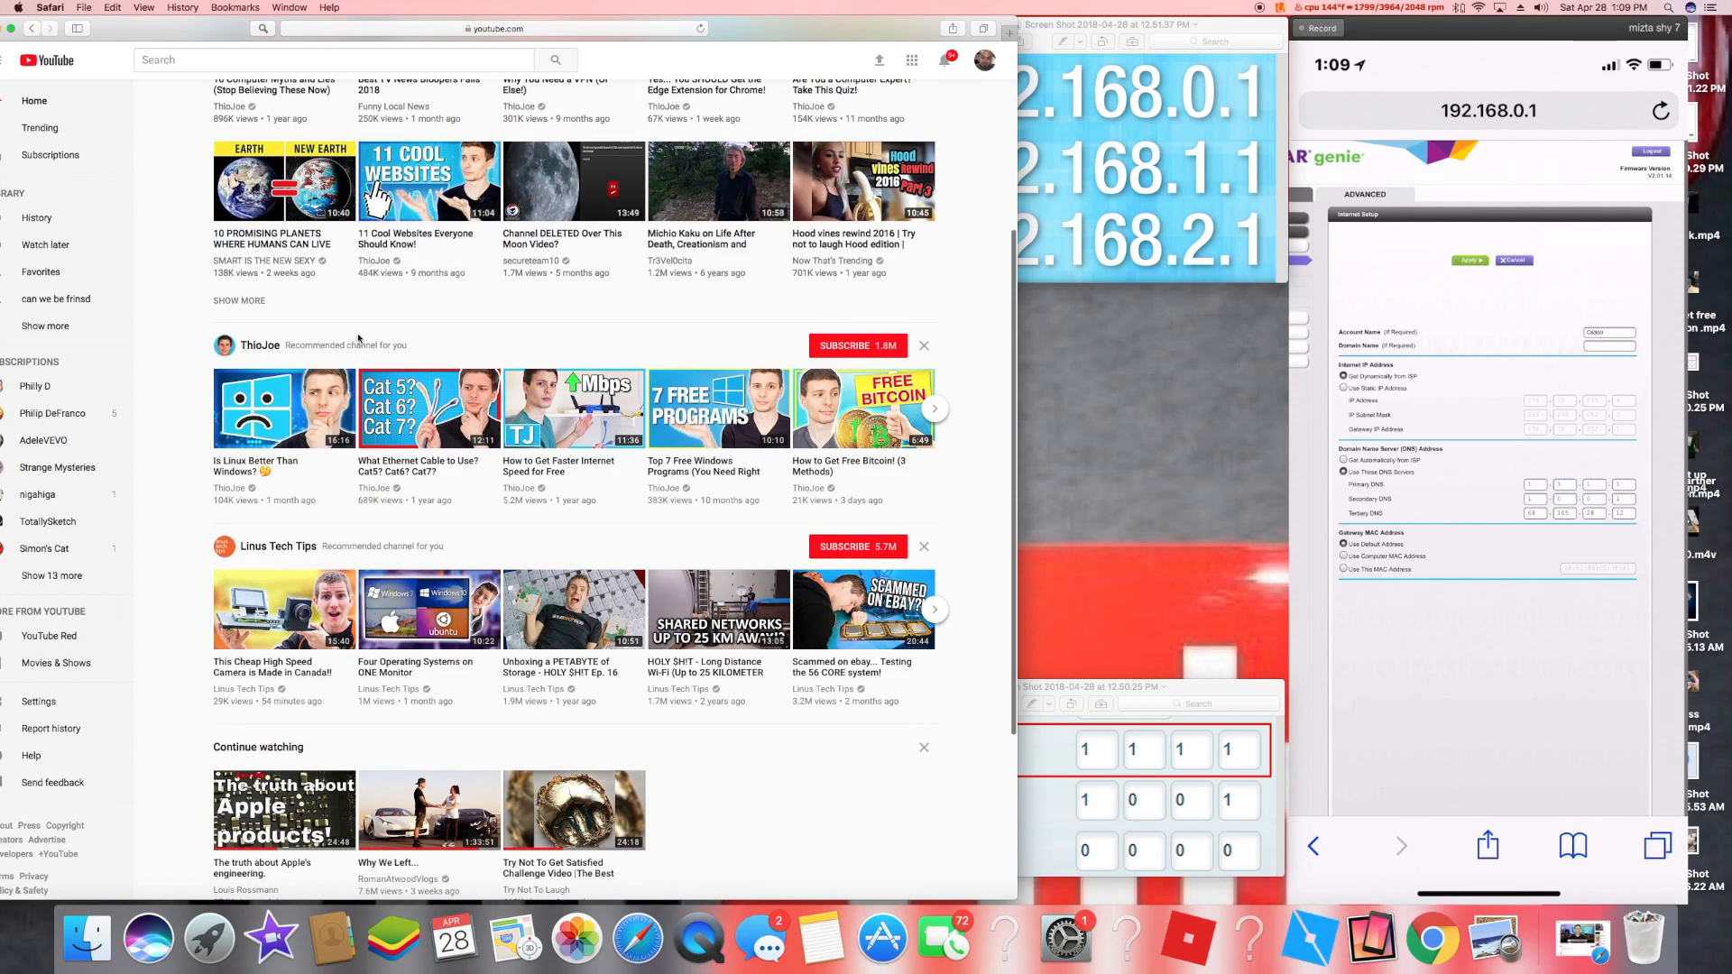
scroll("down", 3)
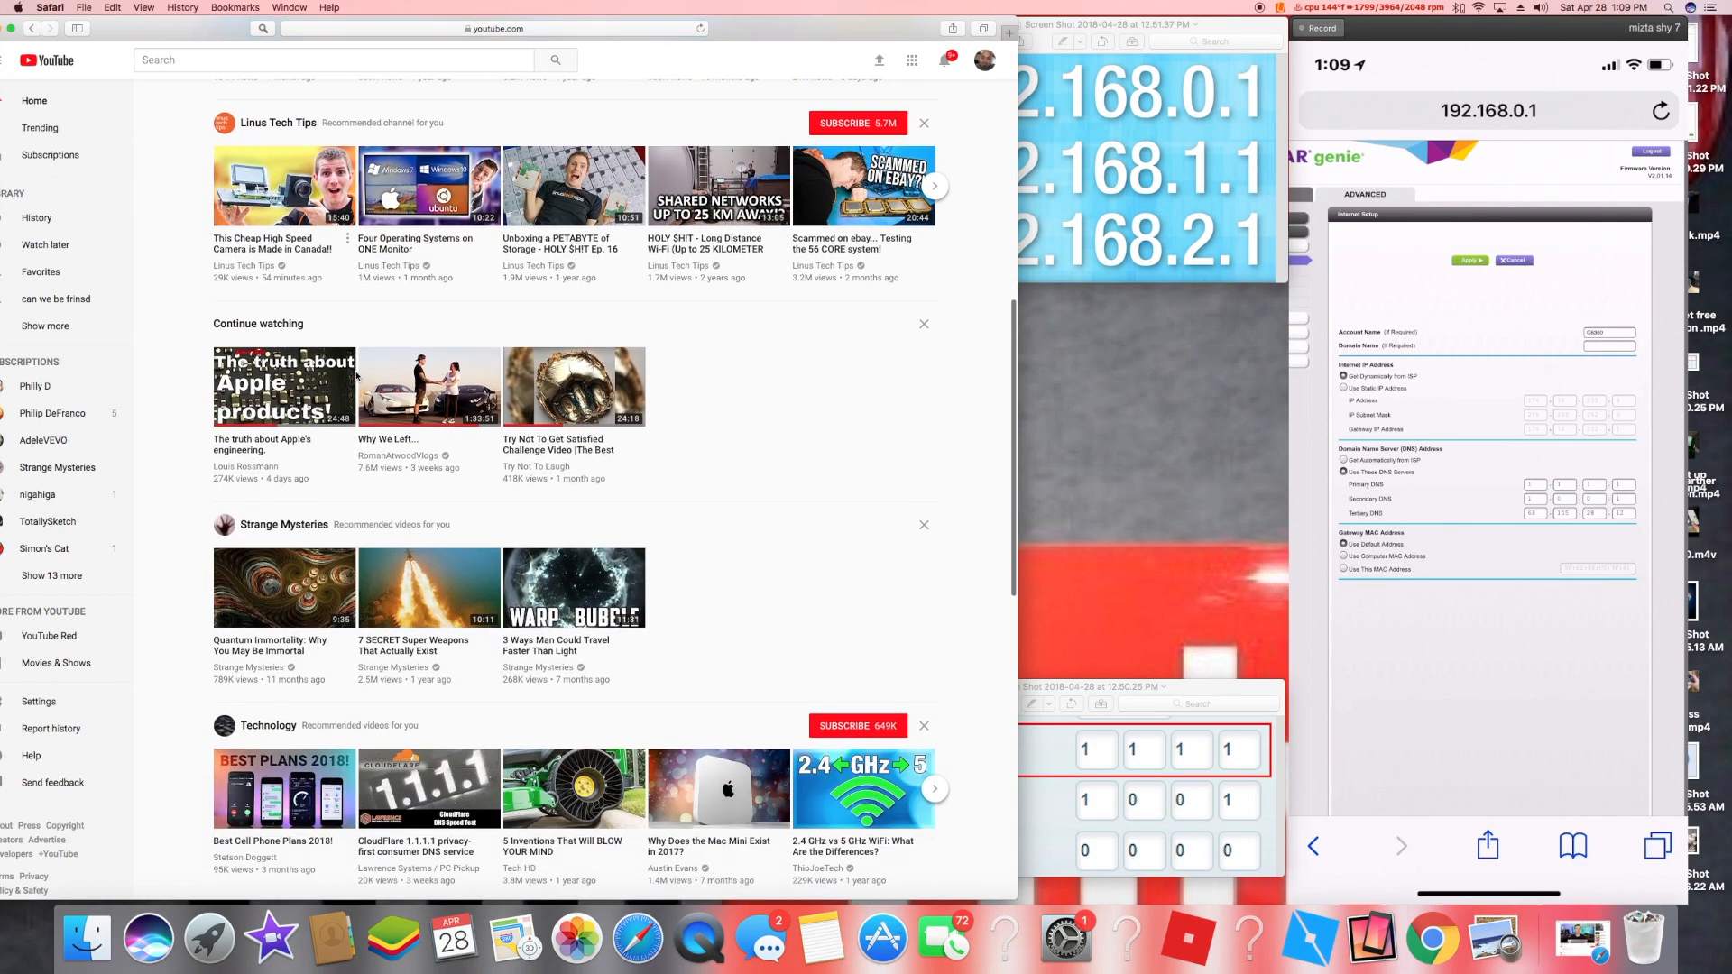
scroll("down", 3)
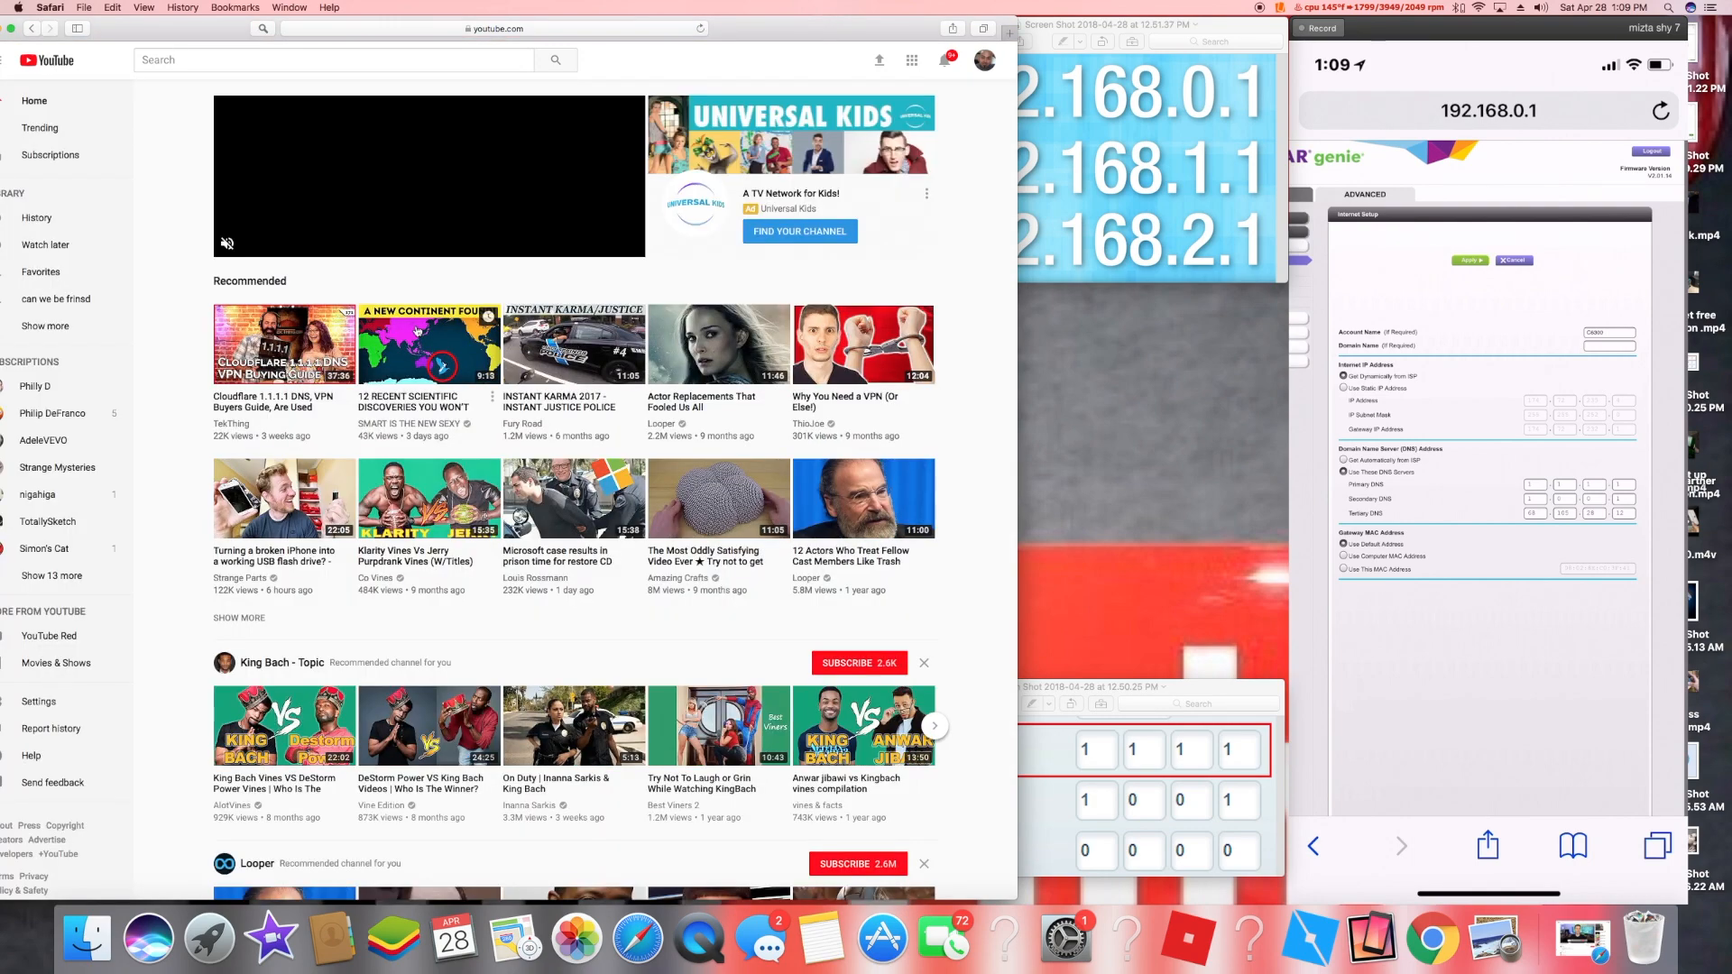
scroll("down", 3)
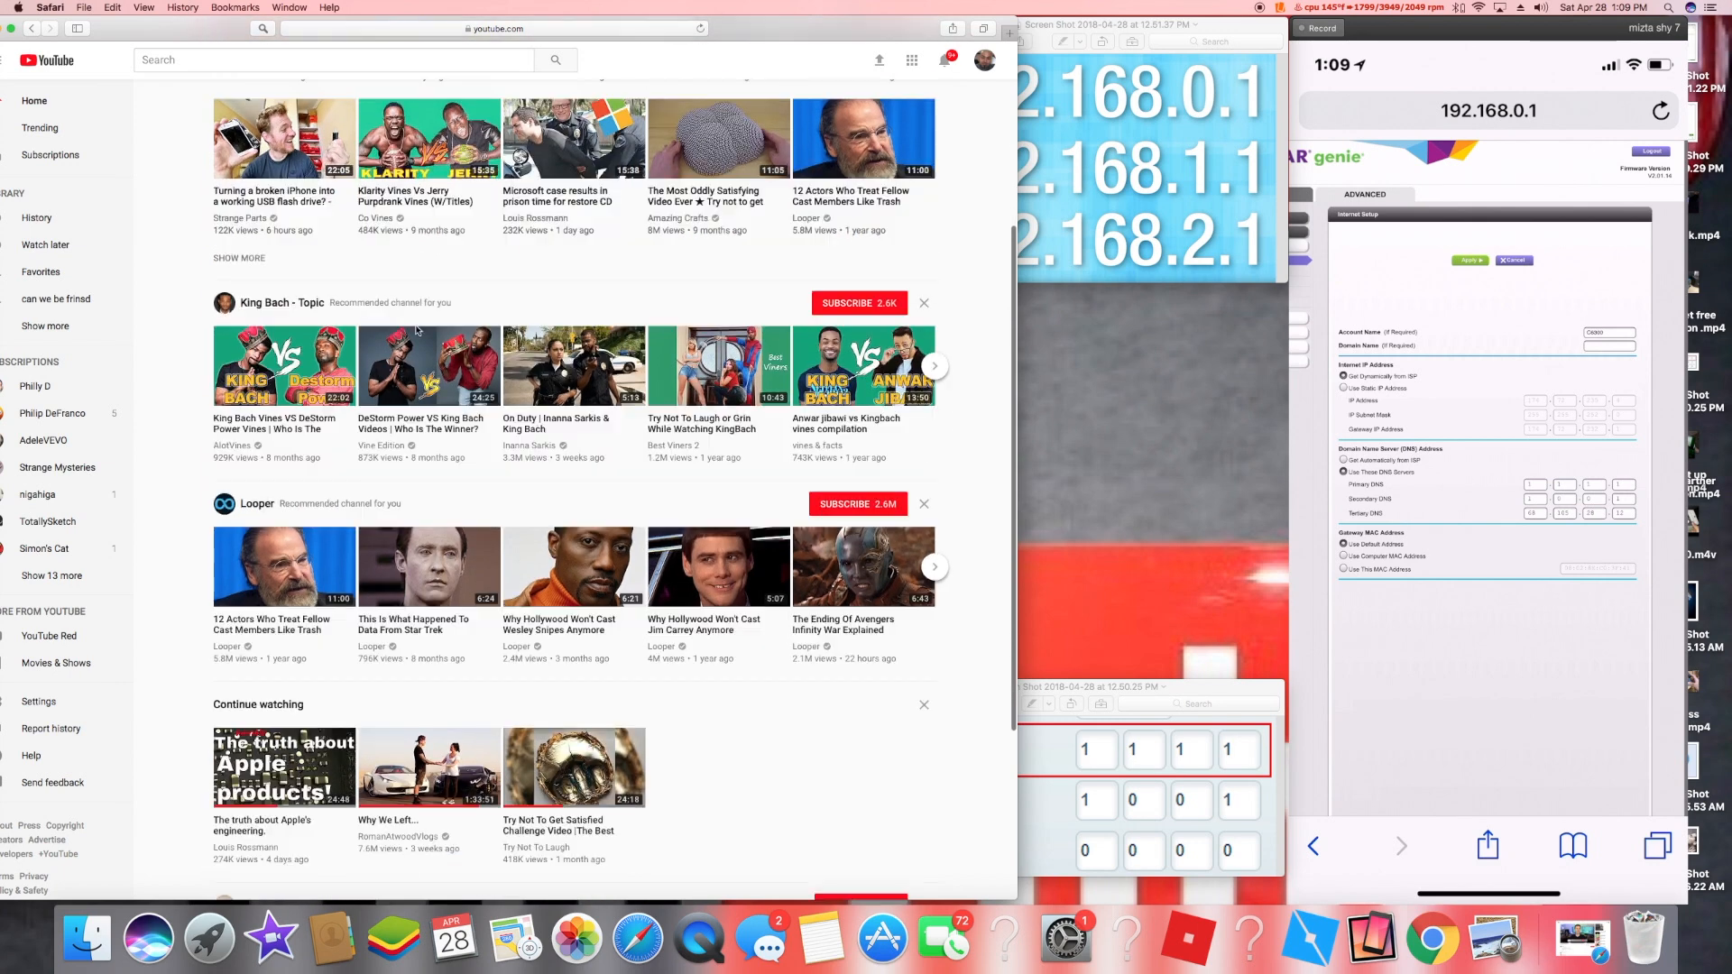
scroll("down", 3)
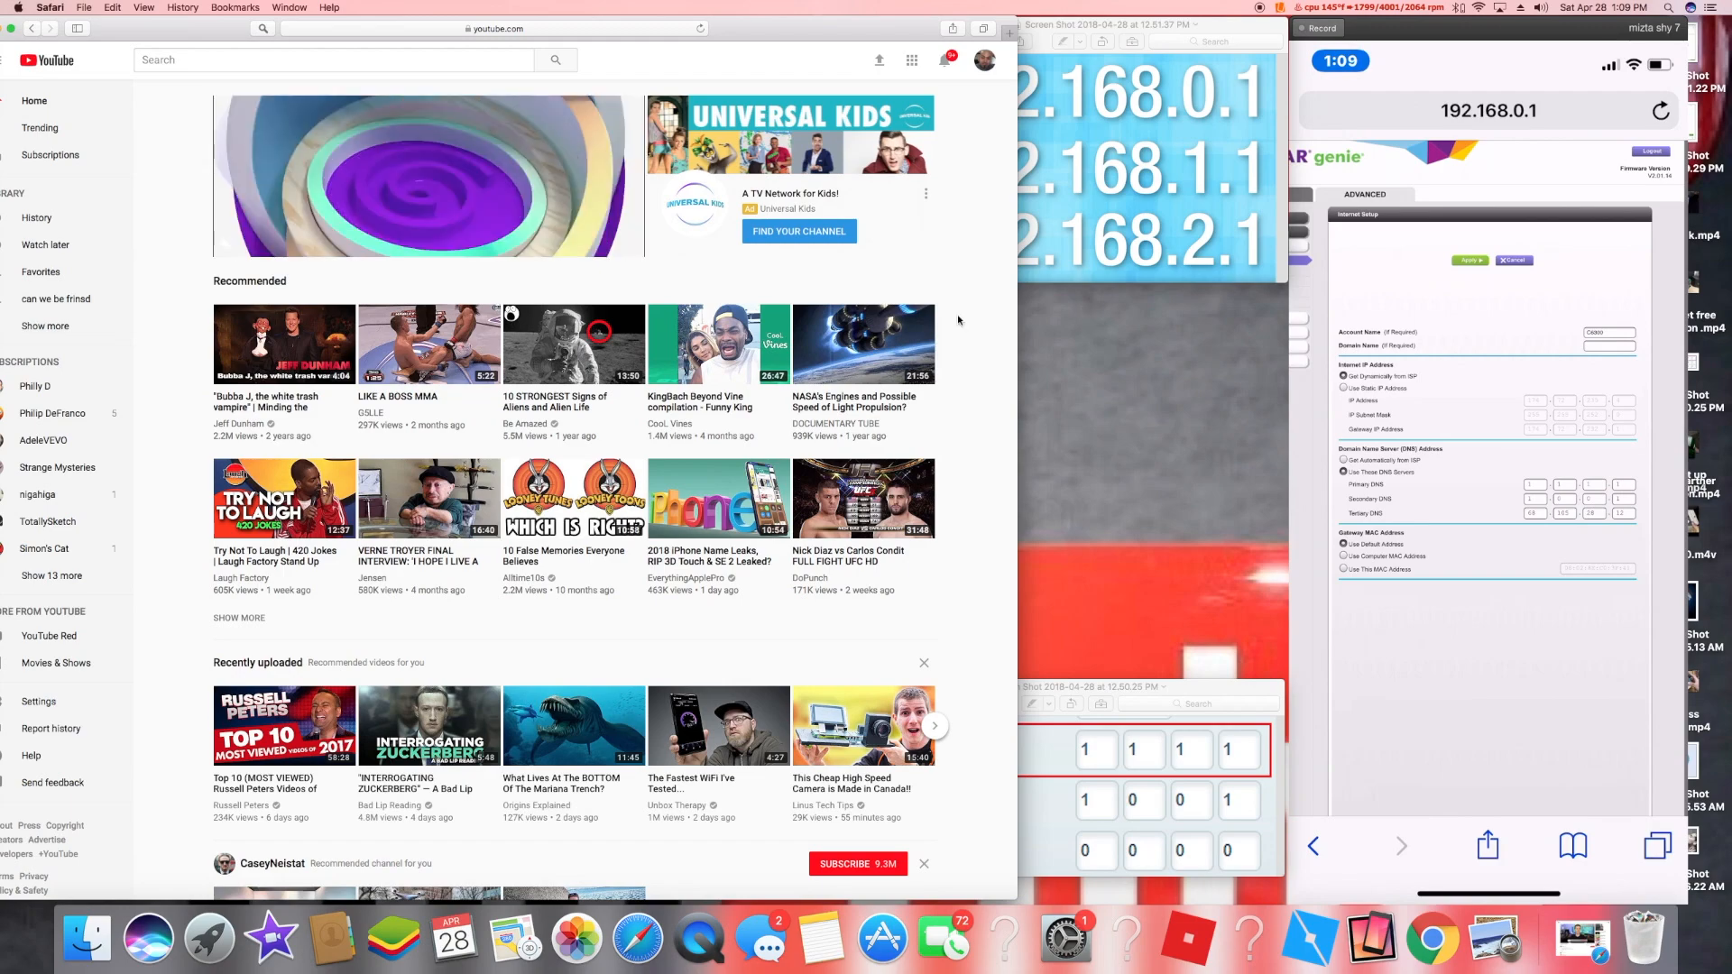
scroll("down", 3)
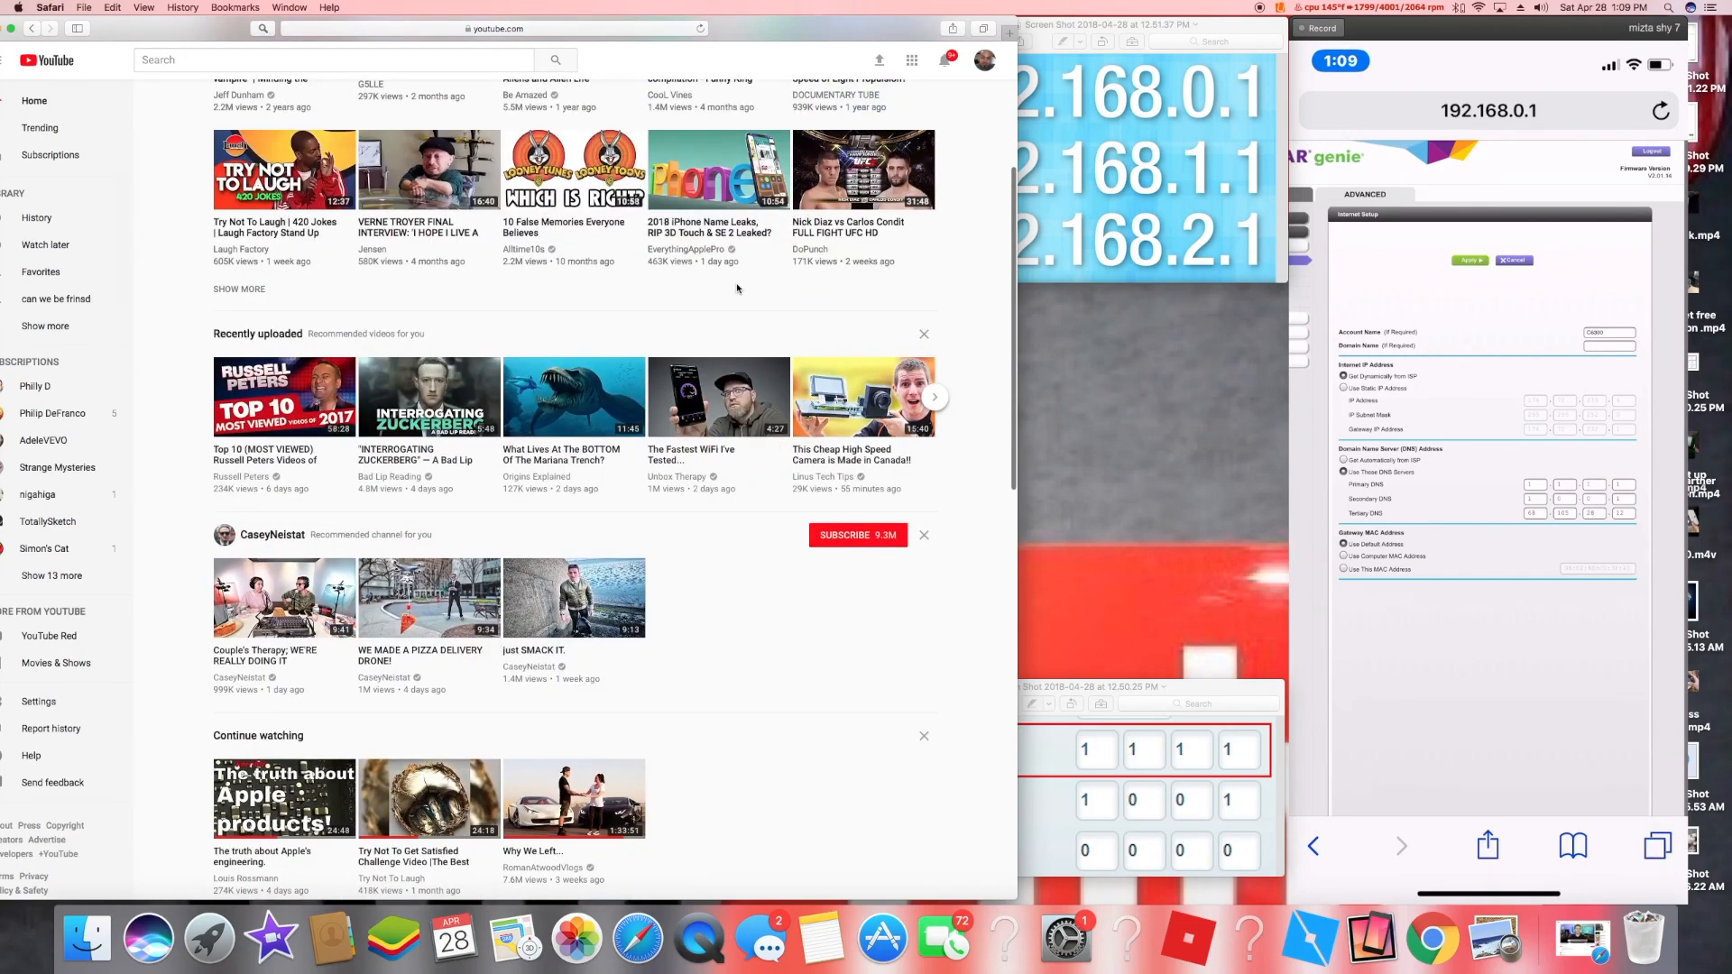
scroll("down", 3)
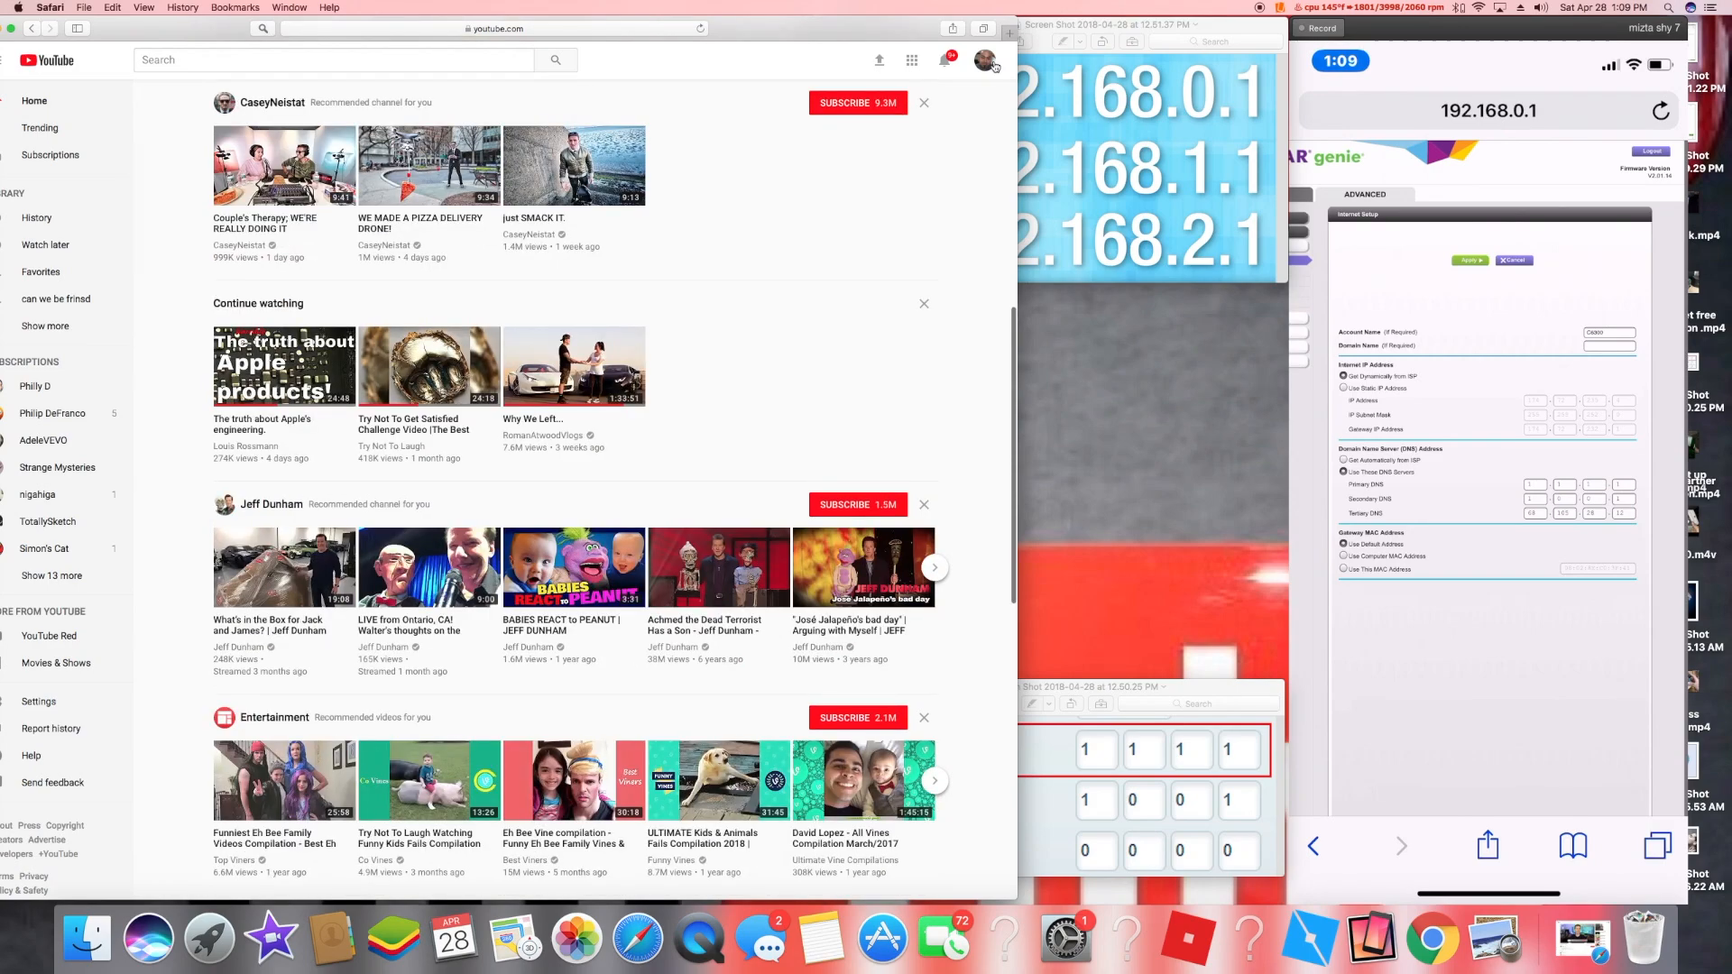
- Bring up the account menu from the avatar at the top right
left_click(983, 60)
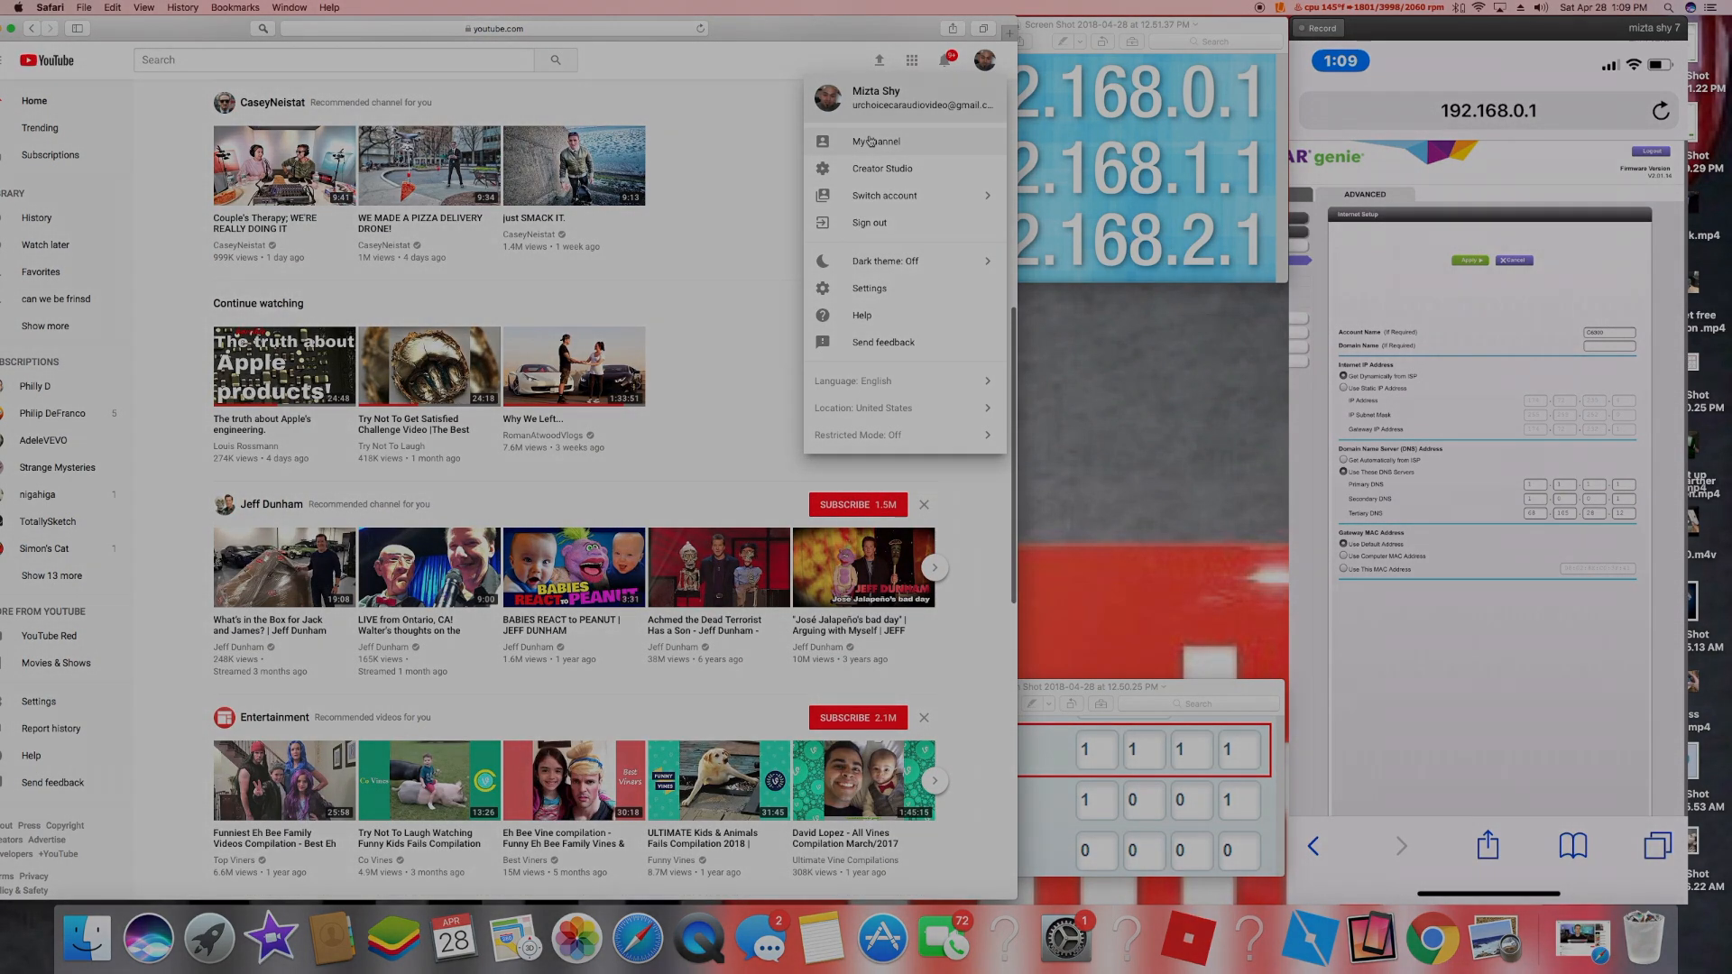